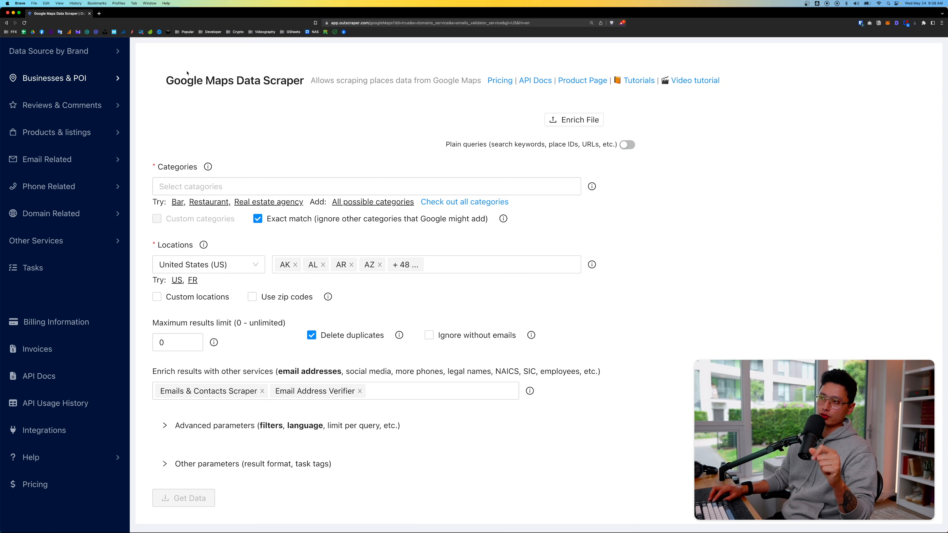
In the Google Maps Data Scraper, choose 'real estate agency' from the categories list
click(55, 78)
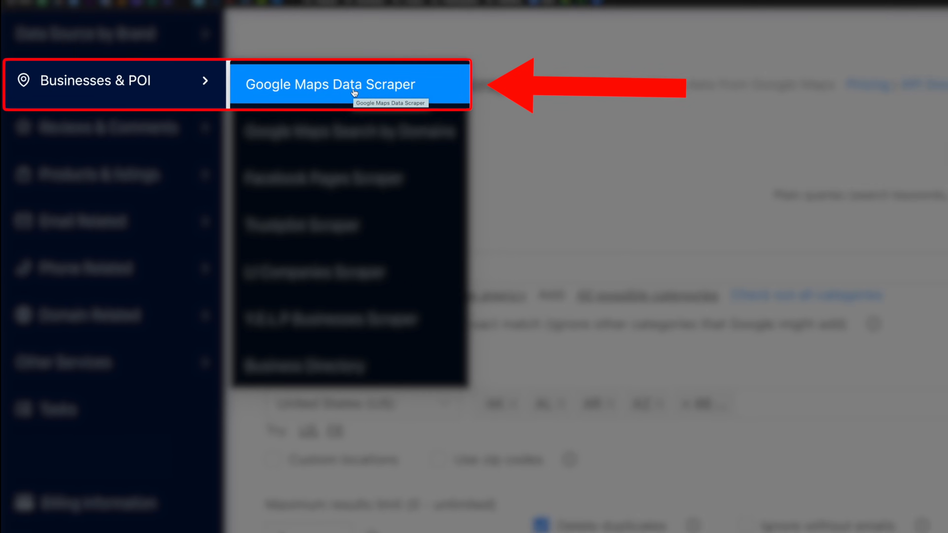
click(331, 85)
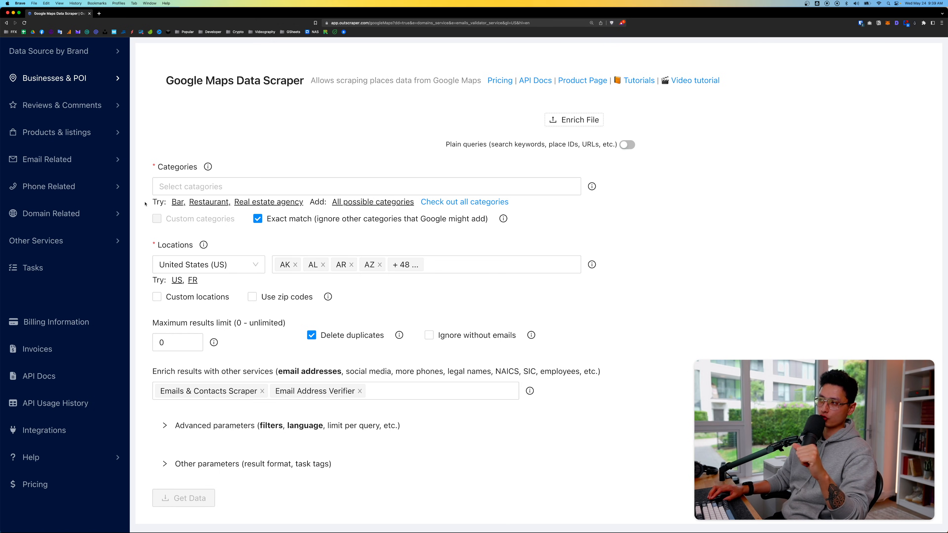
click(366, 186)
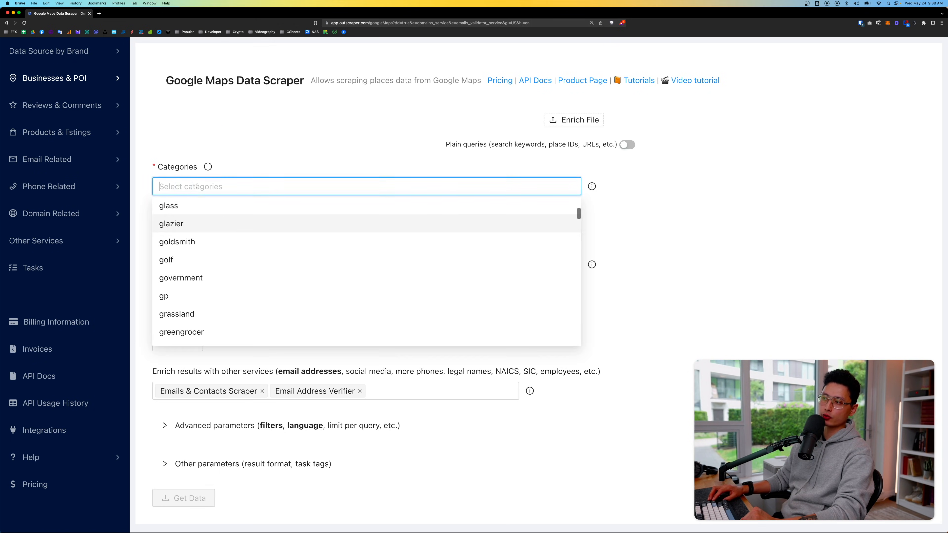
scroll(down, 3)
text(real estate)
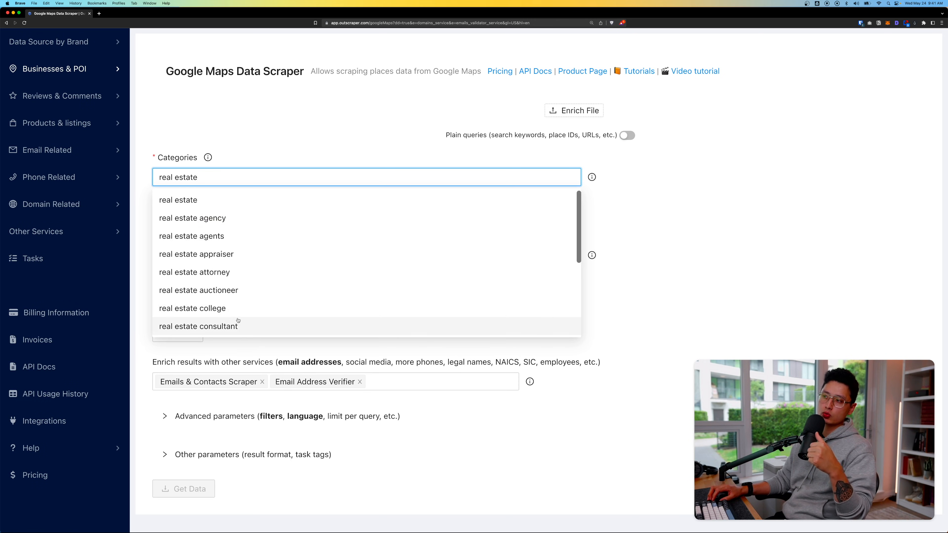
click(192, 218)
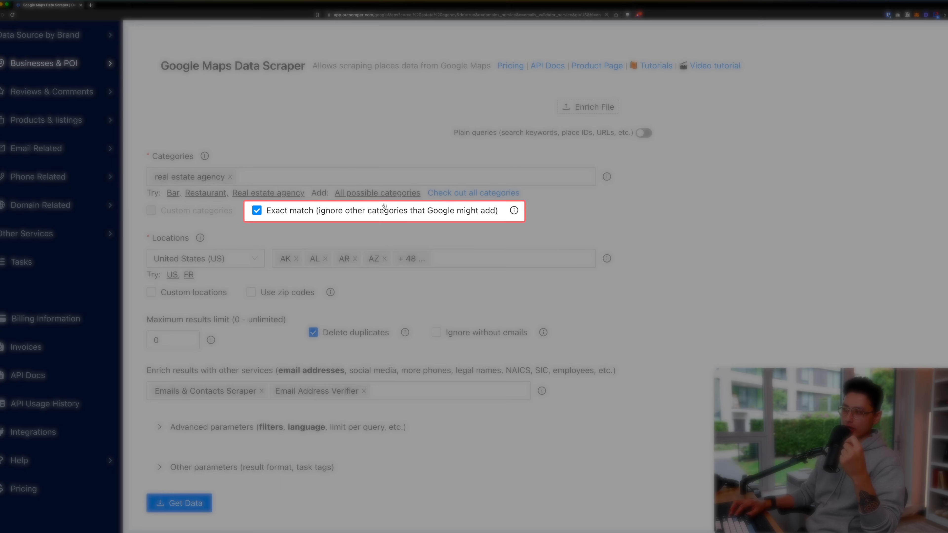
mouse_move(503, 209)
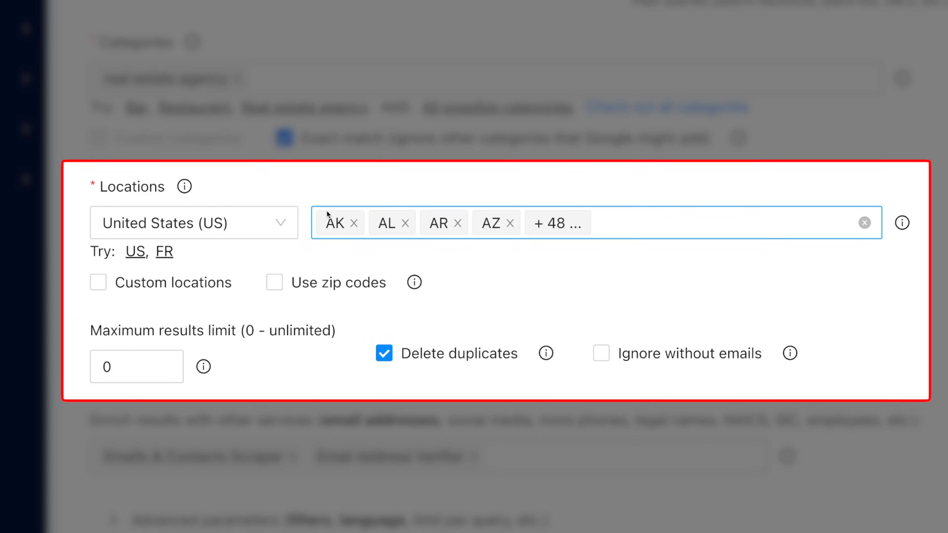
Clear the preselected US states and keep only CA selected
click(193, 223)
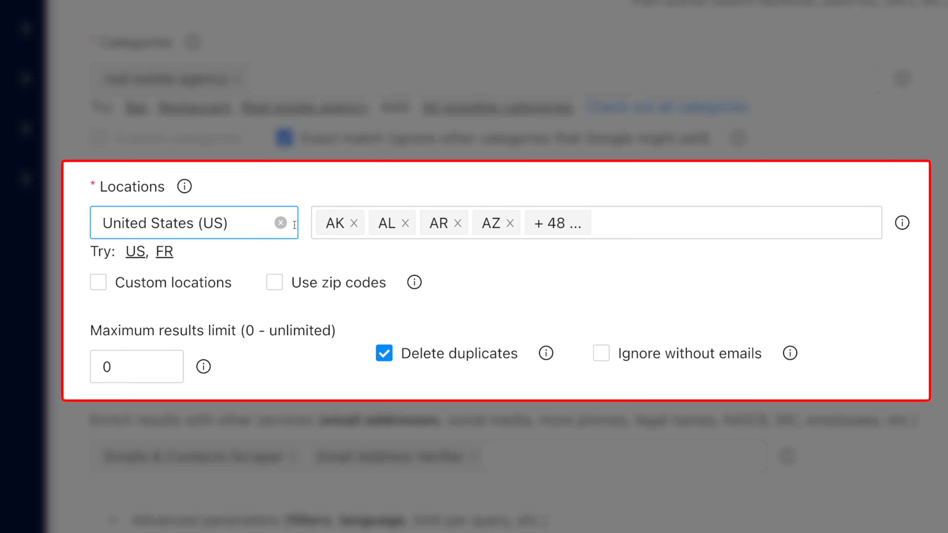
scroll(down, 3)
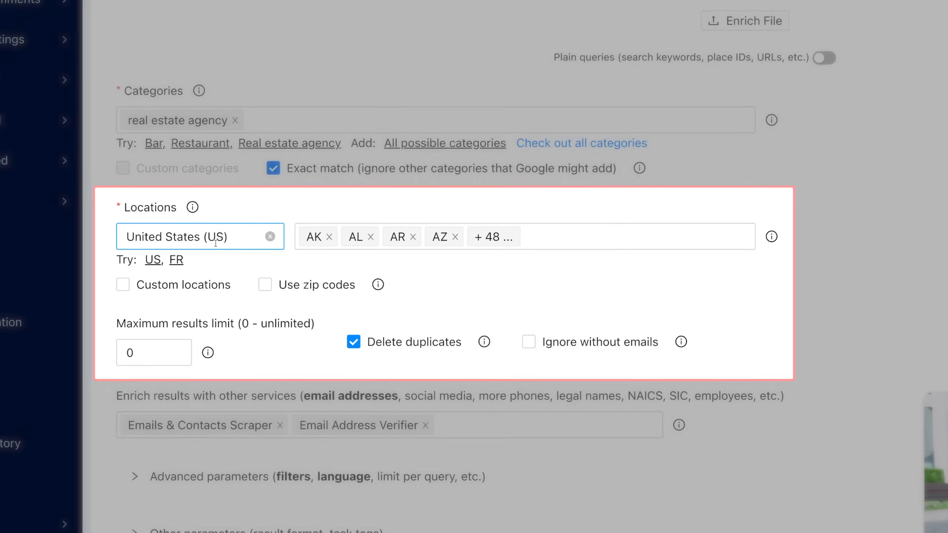
click(426, 256)
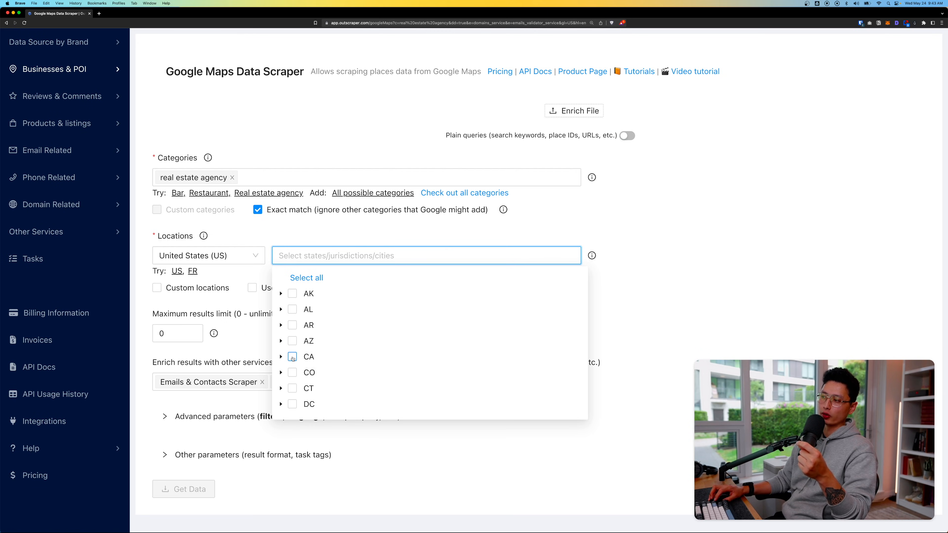
click(292, 357)
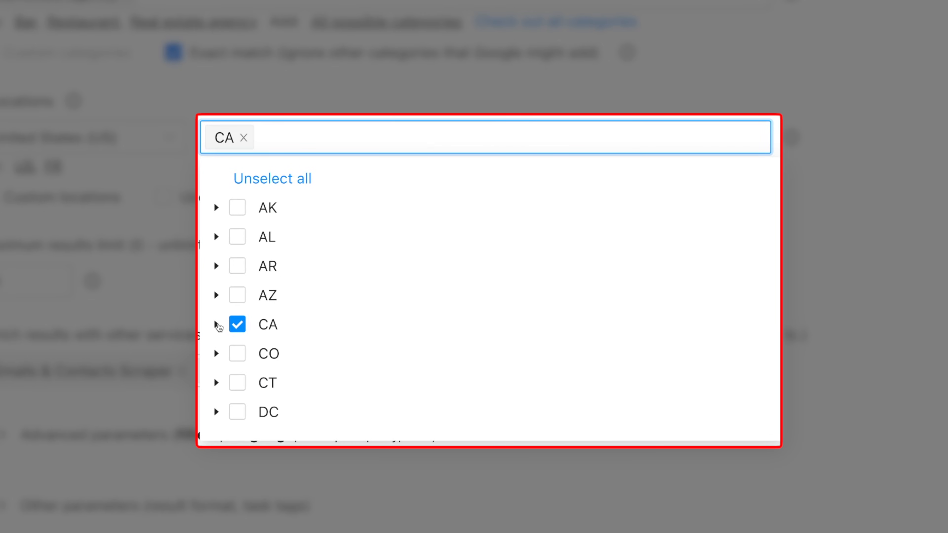
click(216, 325)
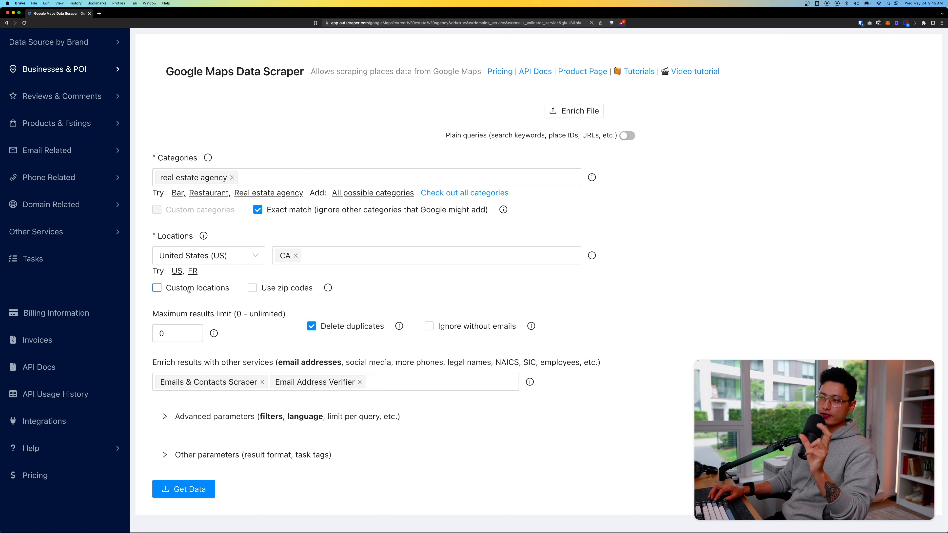
Enable the Use zip codes option for the California location search
click(156, 288)
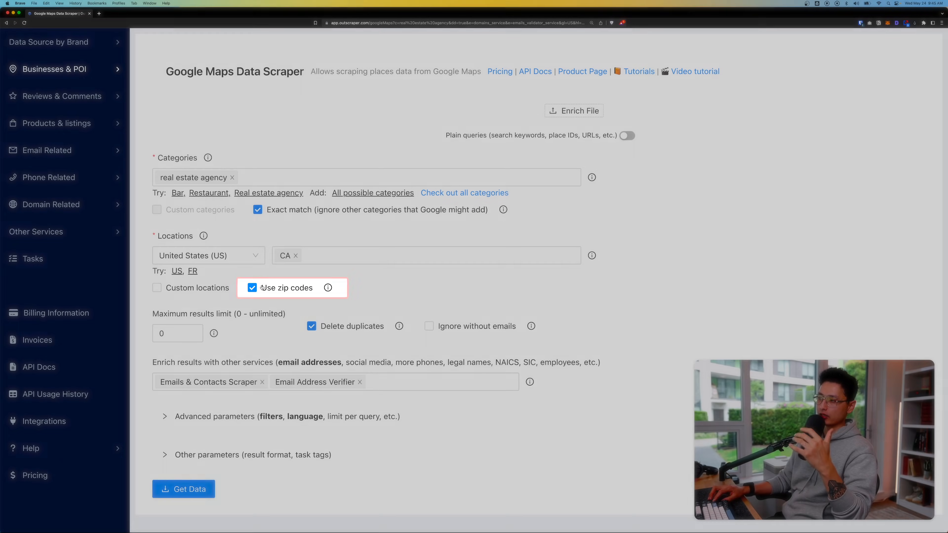
mouse_move(328, 288)
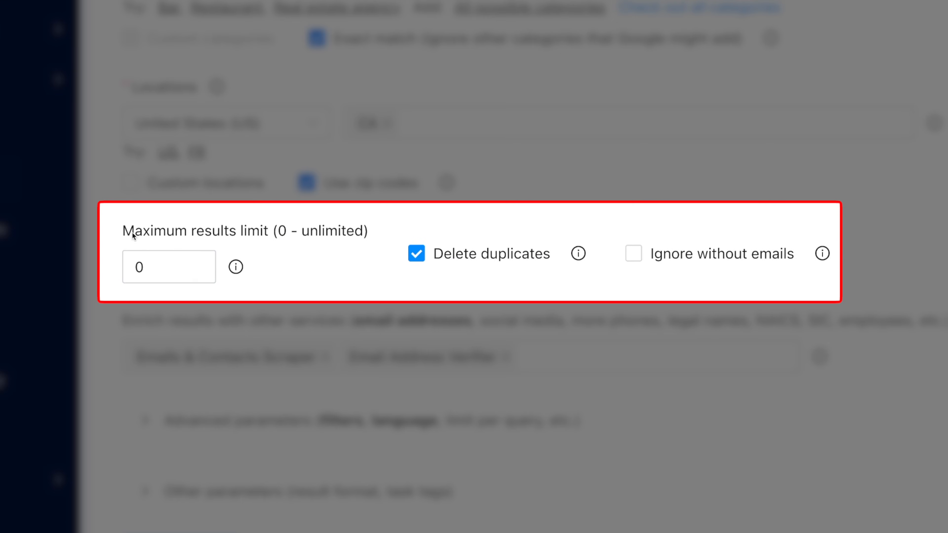
Try a 500 results limit, check the task estimate, then settle on a maximum of 50 results
click(157, 267)
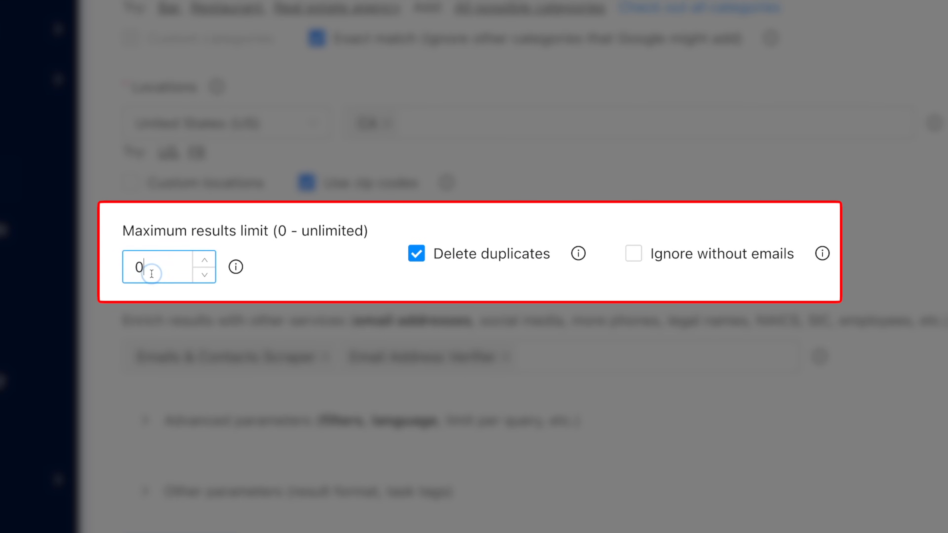
text(500)
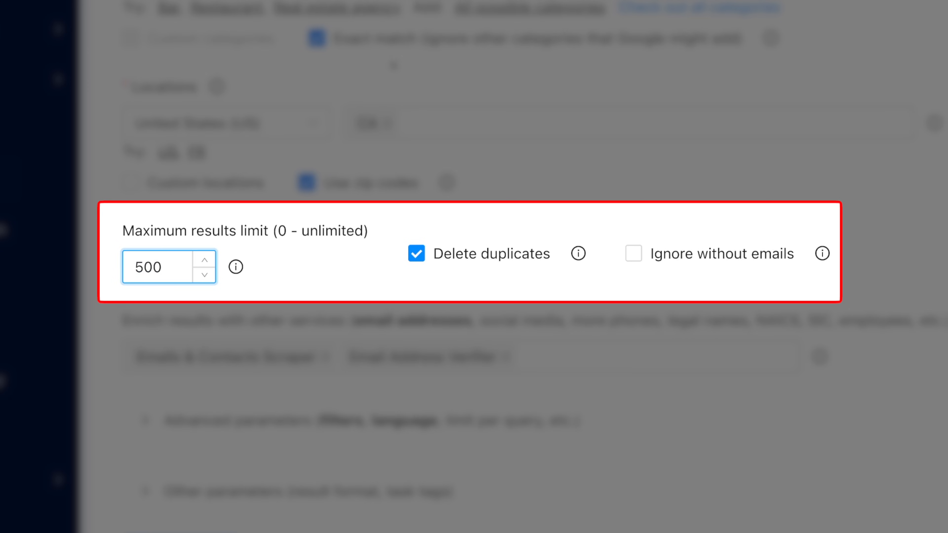
mouse_move(175, 260)
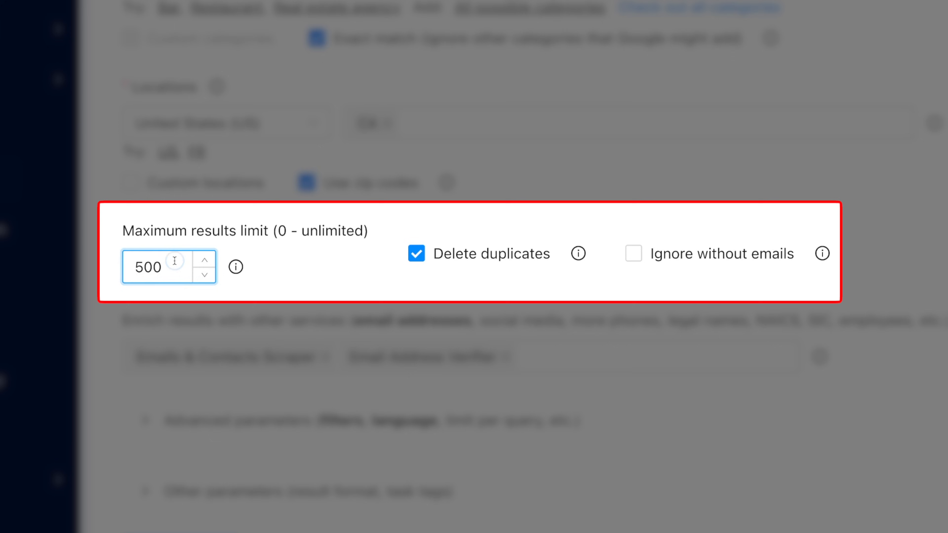
text(0)
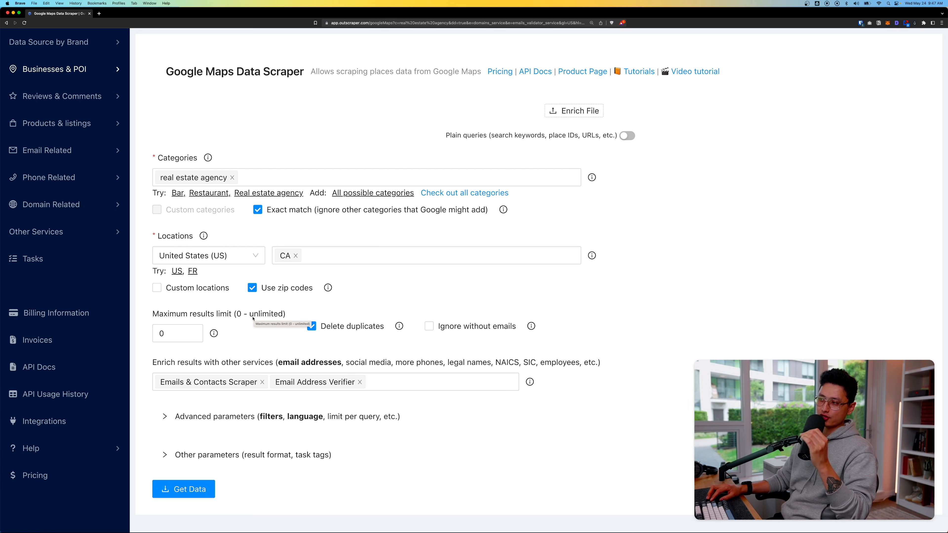
click(183, 489)
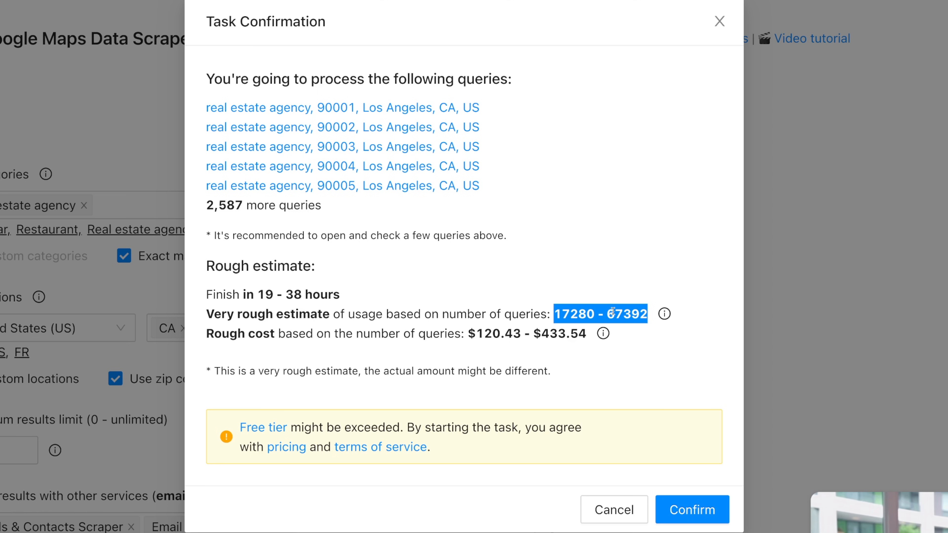
click(614, 510)
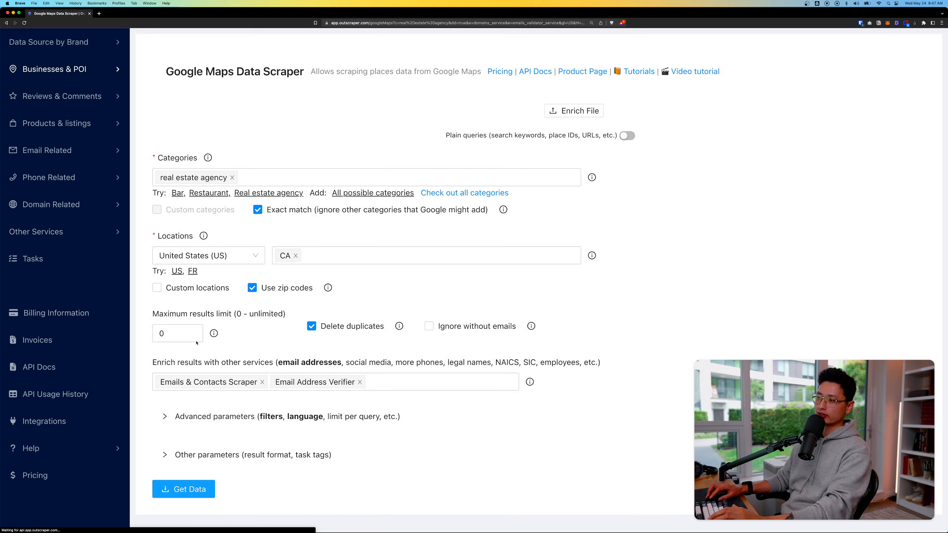
text(5)
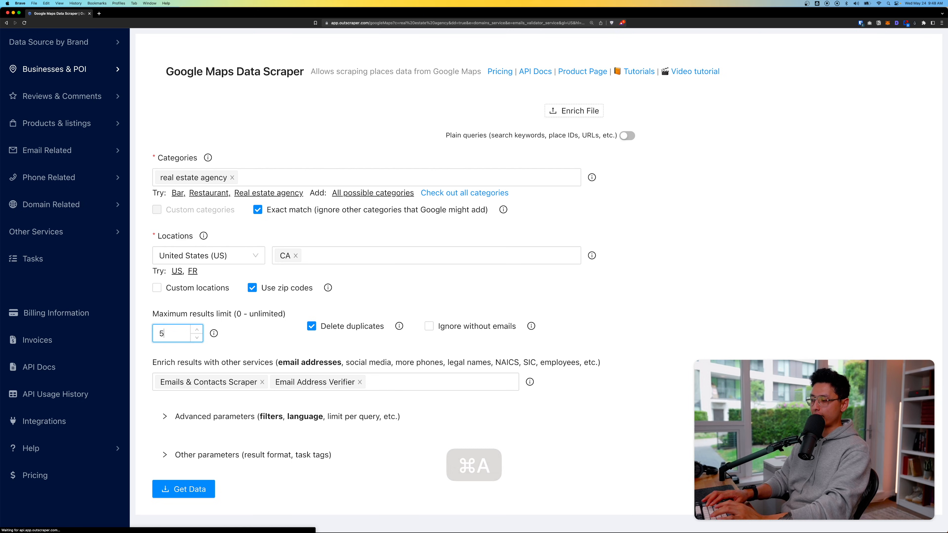
text(0)
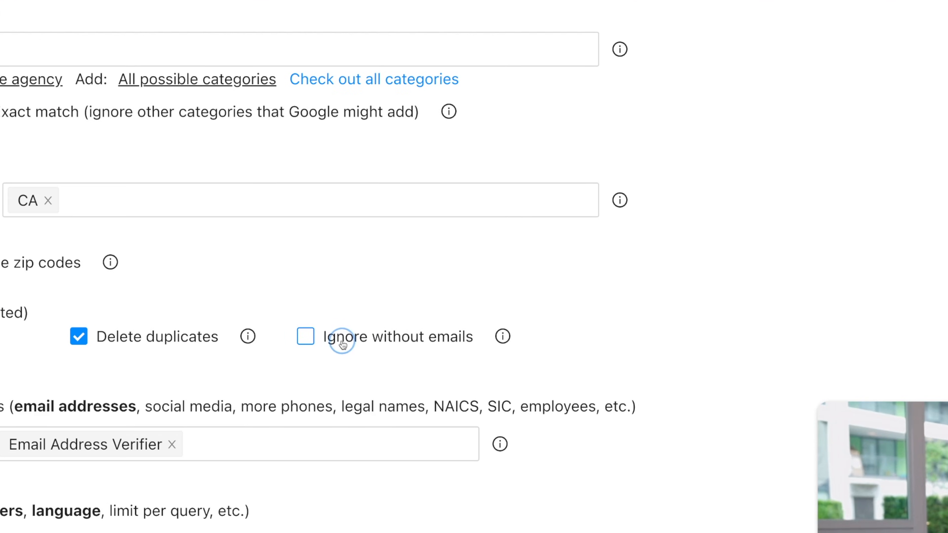
Enable Ignore without emails and Delete email duplicates
click(305, 337)
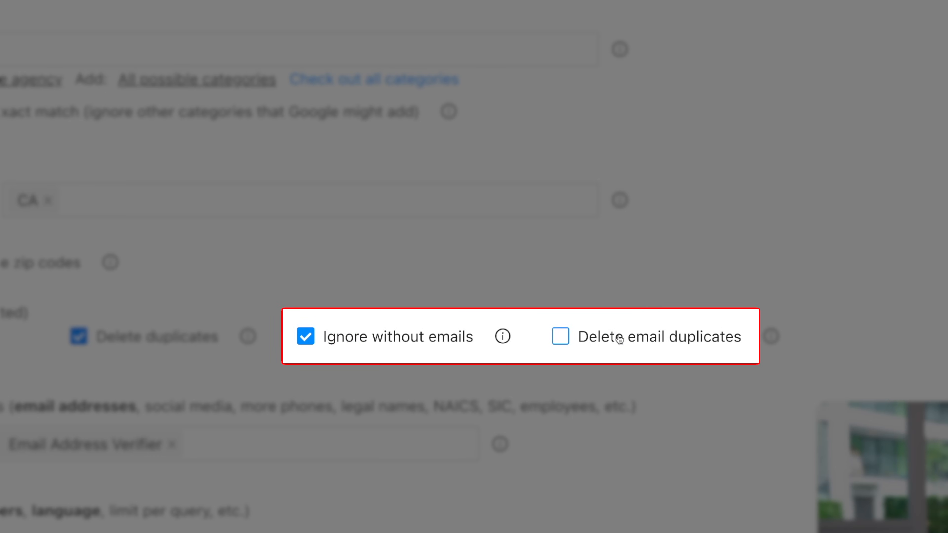
click(560, 336)
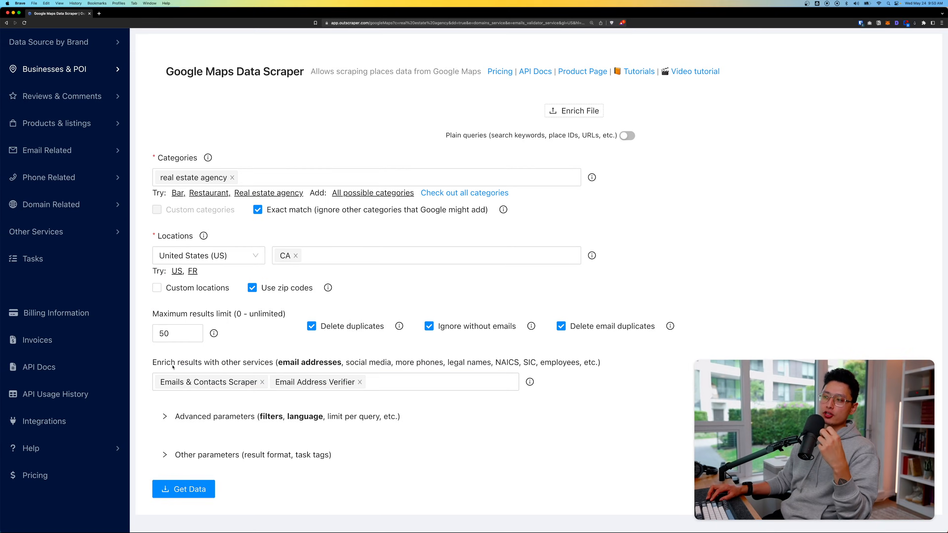
Show the enrichment services list with Emails & Contacts Scraper and Email Address Verifier
click(436, 382)
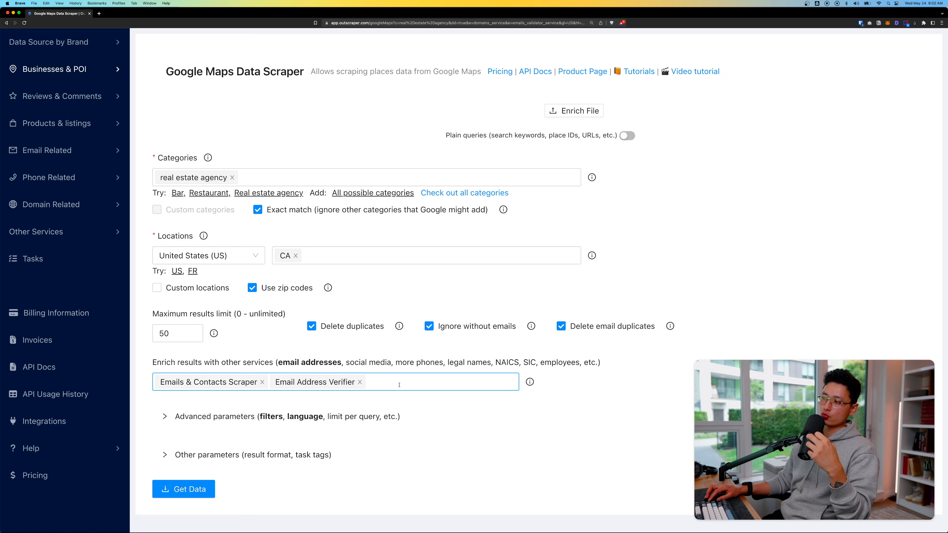
click(399, 381)
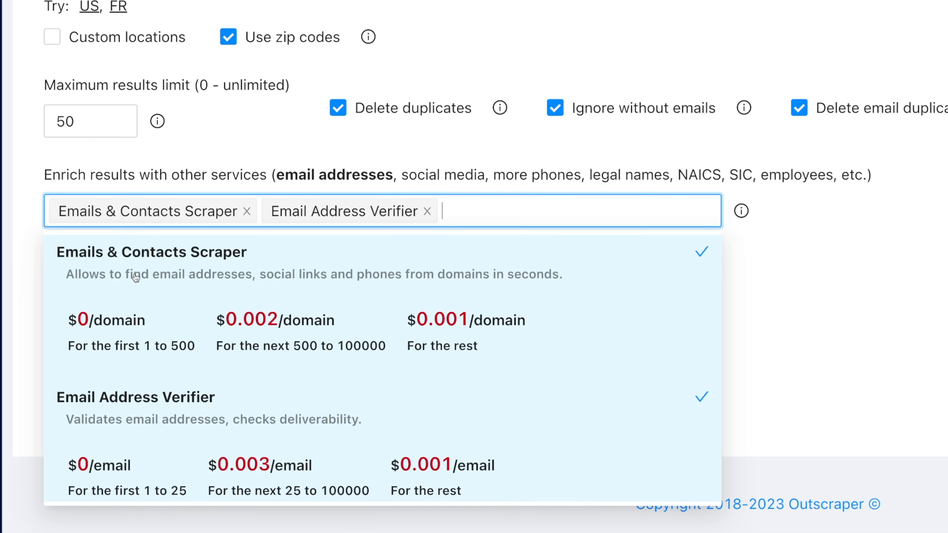
mouse_move(180, 286)
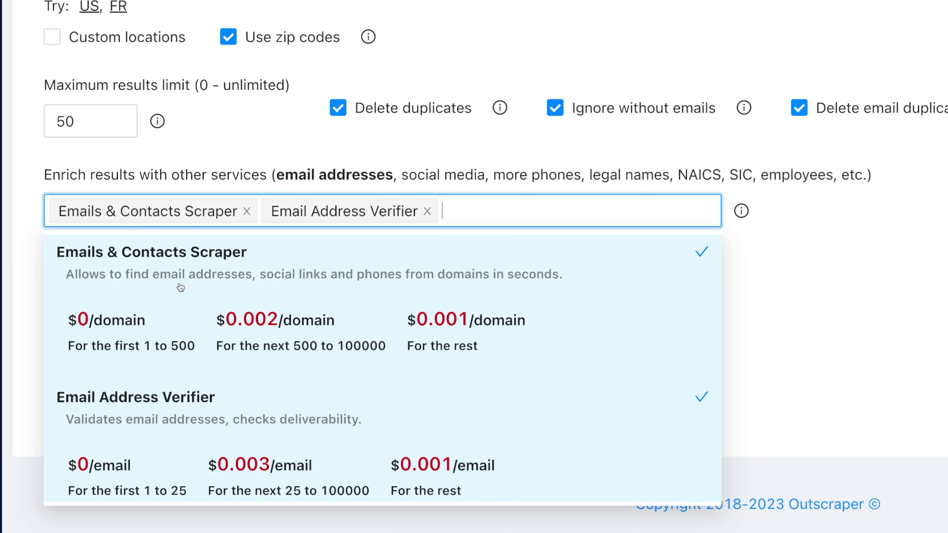
mouse_move(185, 429)
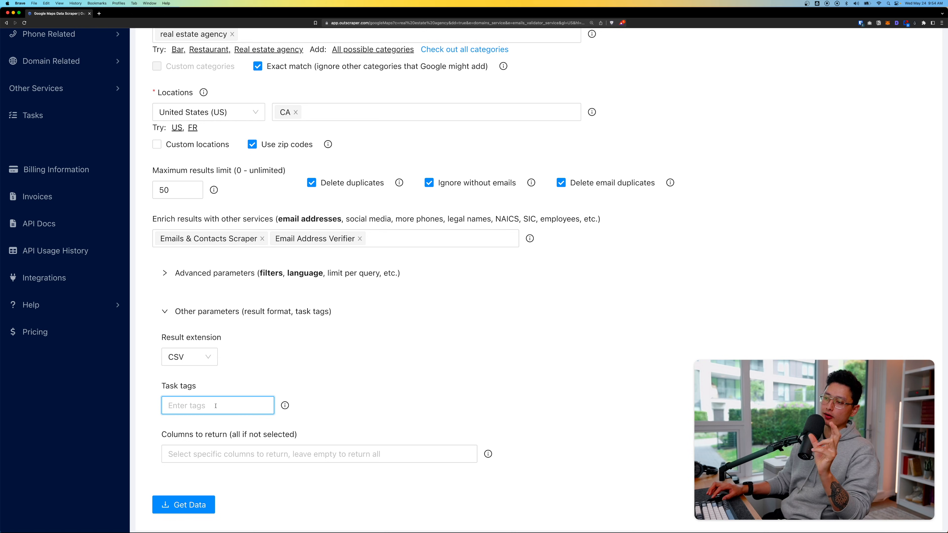
Submit the scrape with Get Data, review the Task Confirmation estimate and confirm it
click(218, 405)
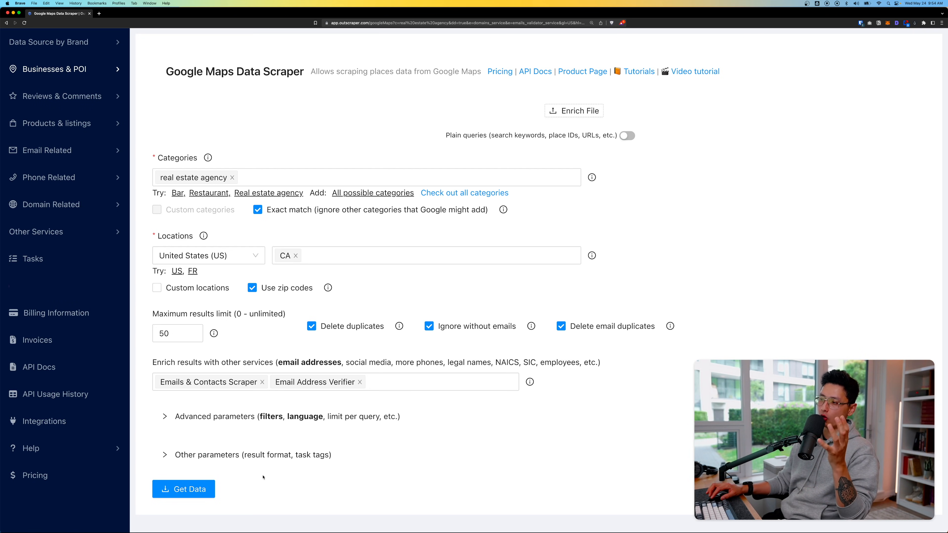
mouse_move(276, 490)
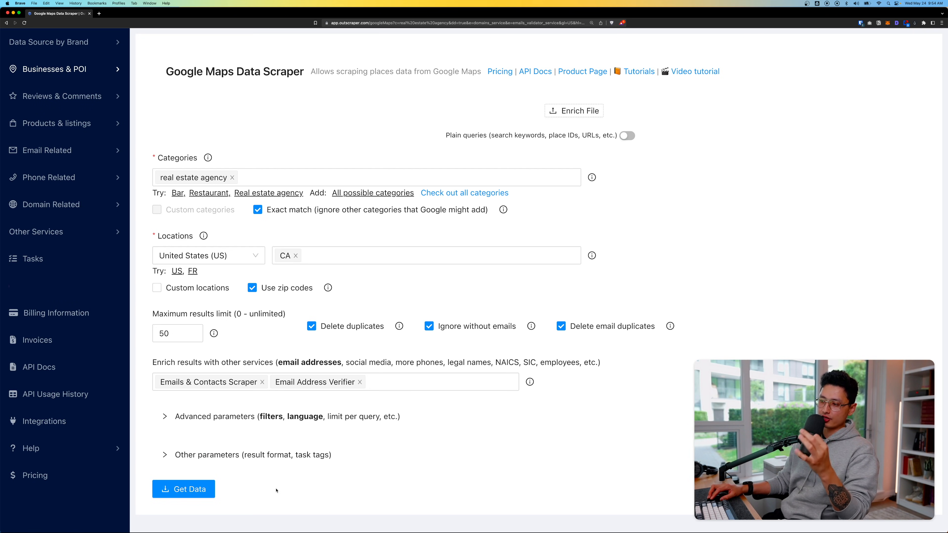
click(184, 489)
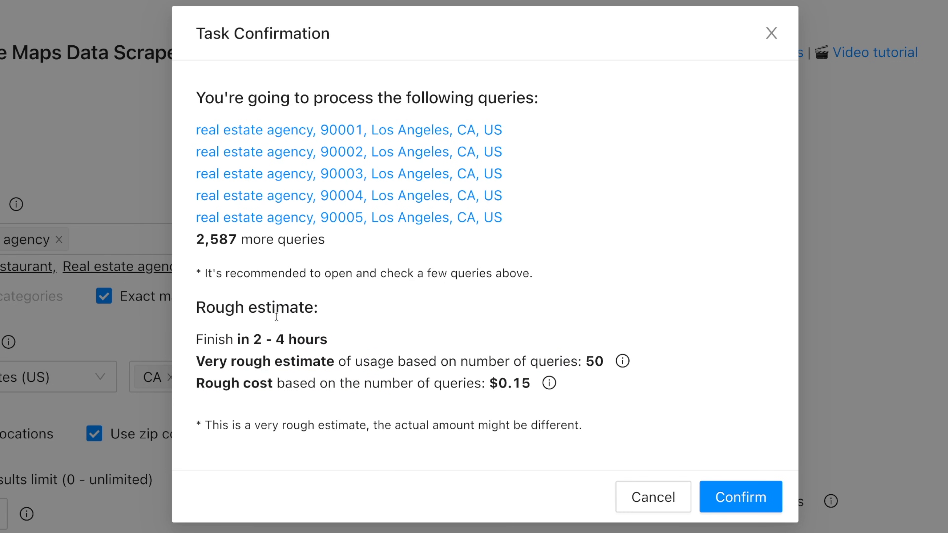
mouse_move(286, 344)
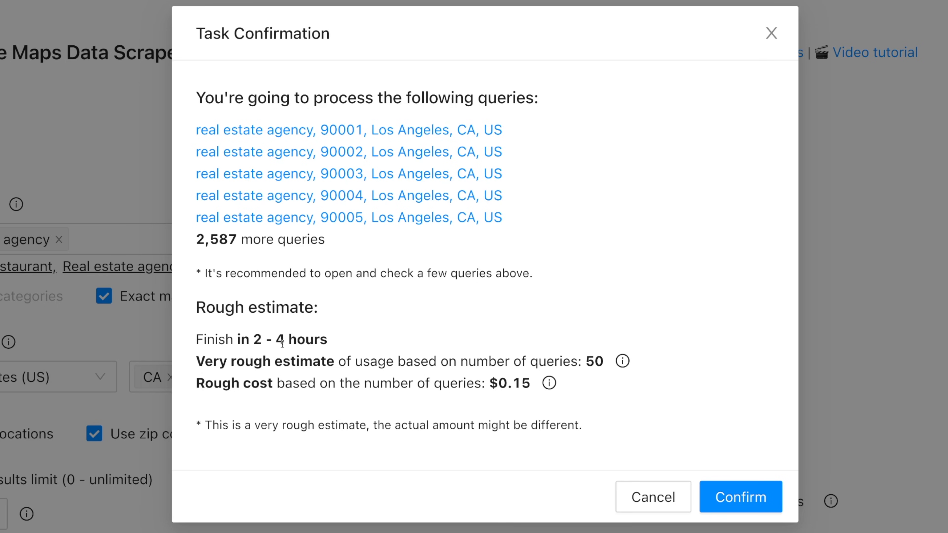
mouse_move(598, 363)
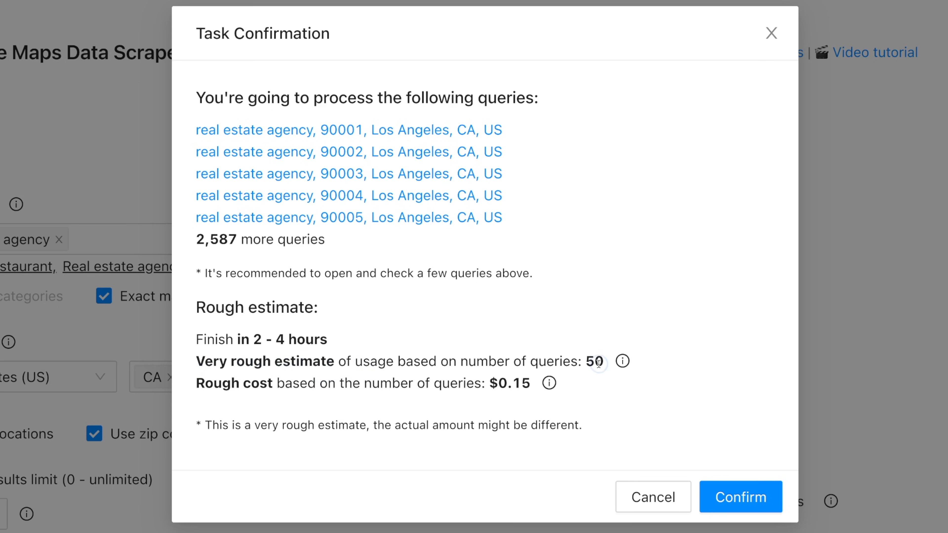
double_click(598, 362)
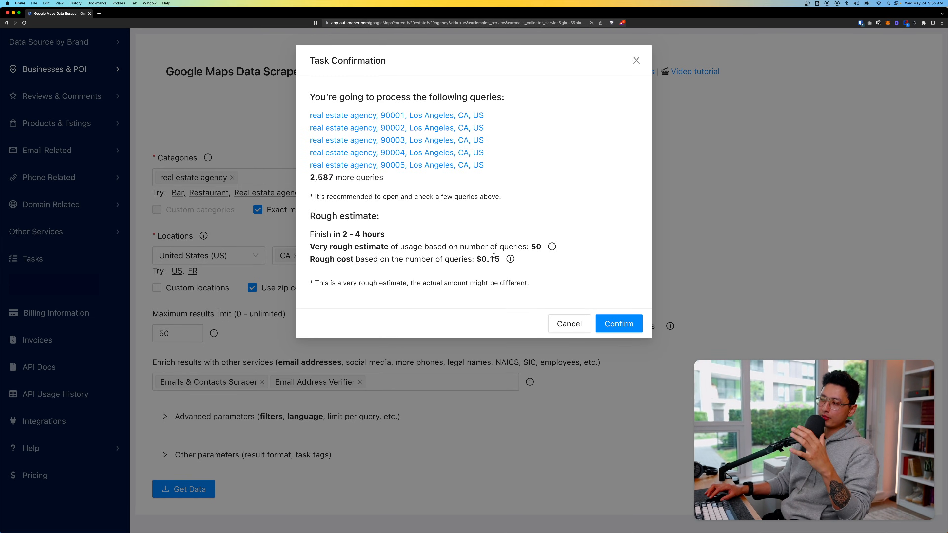
click(618, 323)
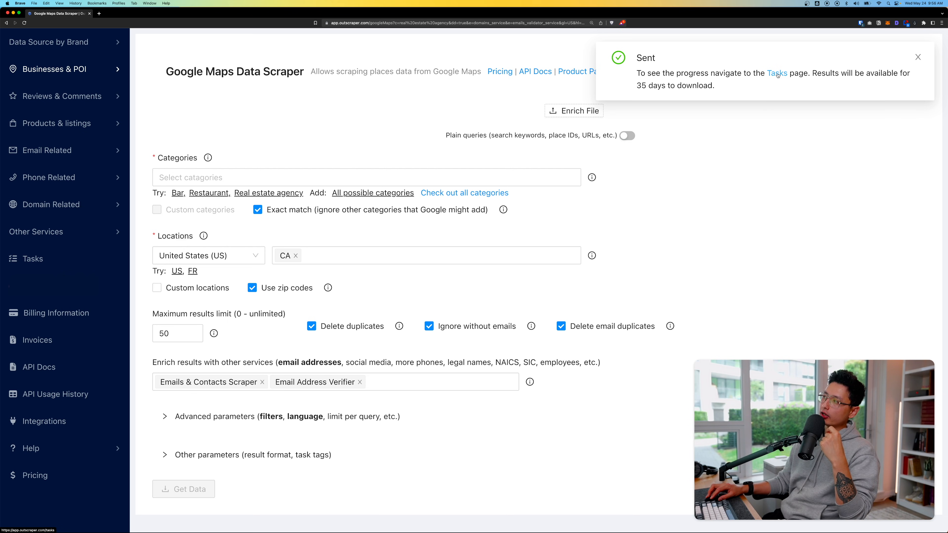
From Tasks, download the Google Maps Data [50] CSV and switch to the blank spreadsheet
click(777, 73)
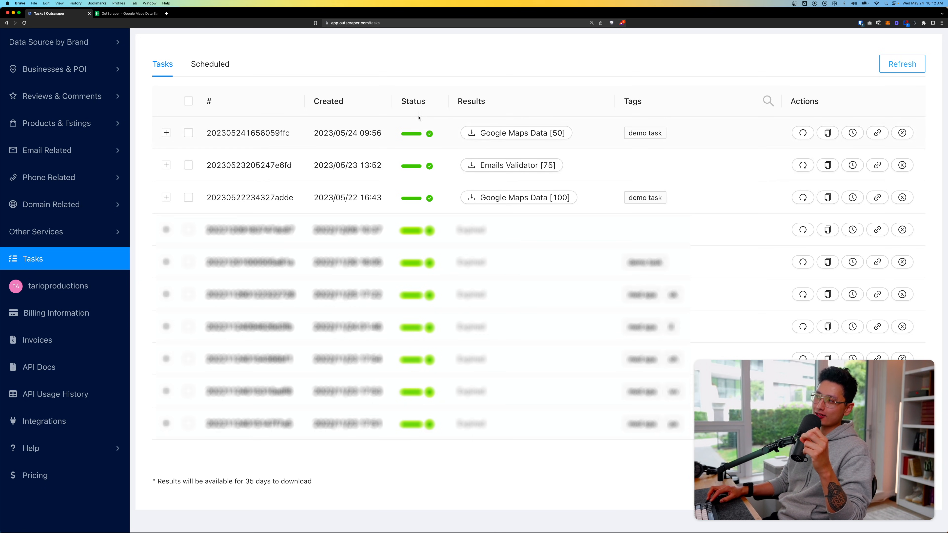
mouse_move(416, 133)
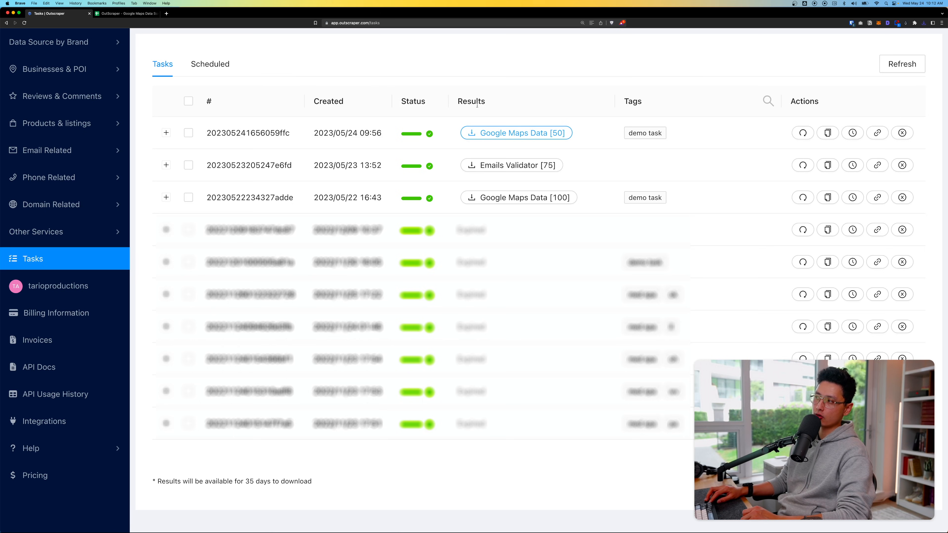
mouse_move(515, 133)
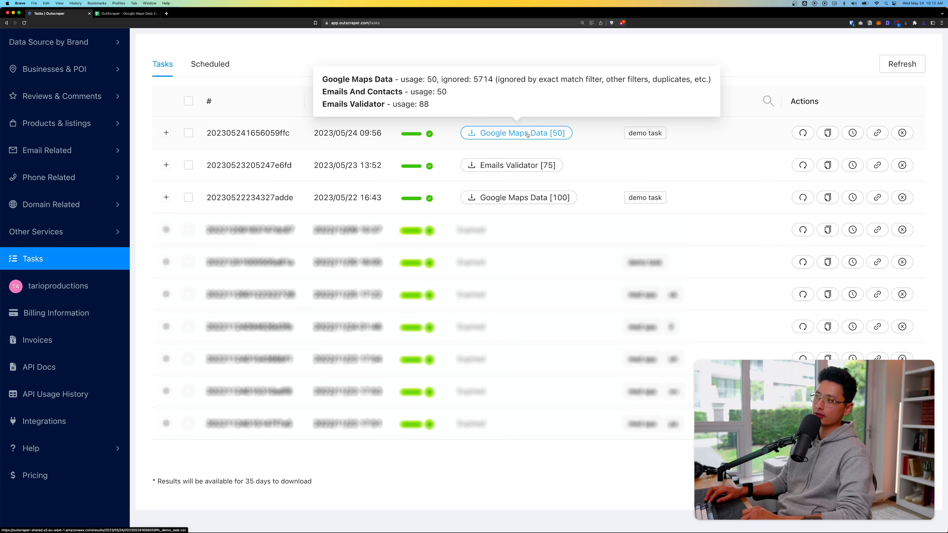
click(516, 133)
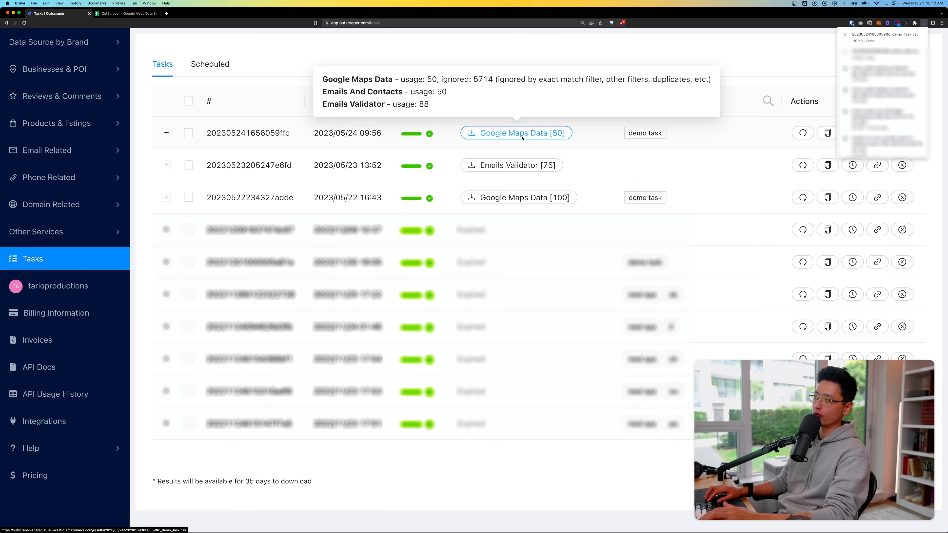
click(124, 13)
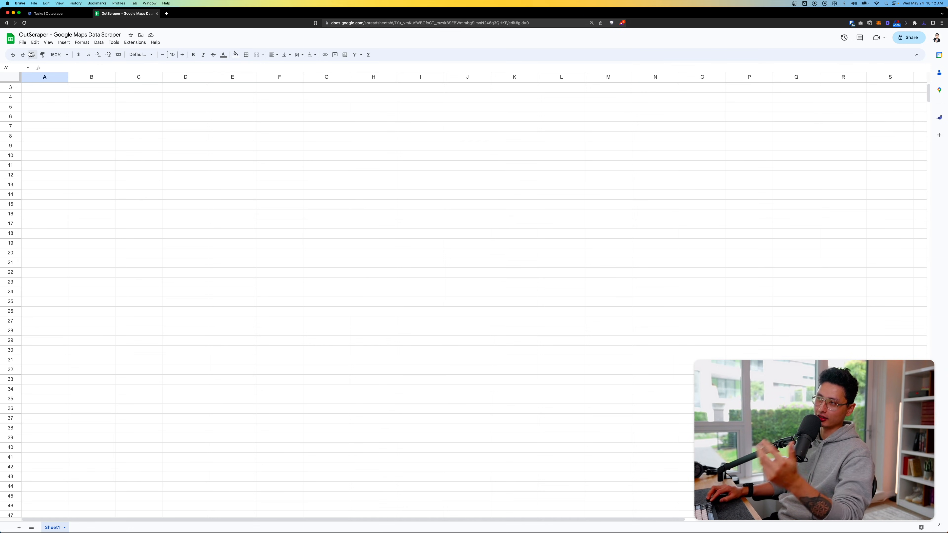
Import the downloaded CSV via File > Import, replacing the whole spreadsheet
click(22, 43)
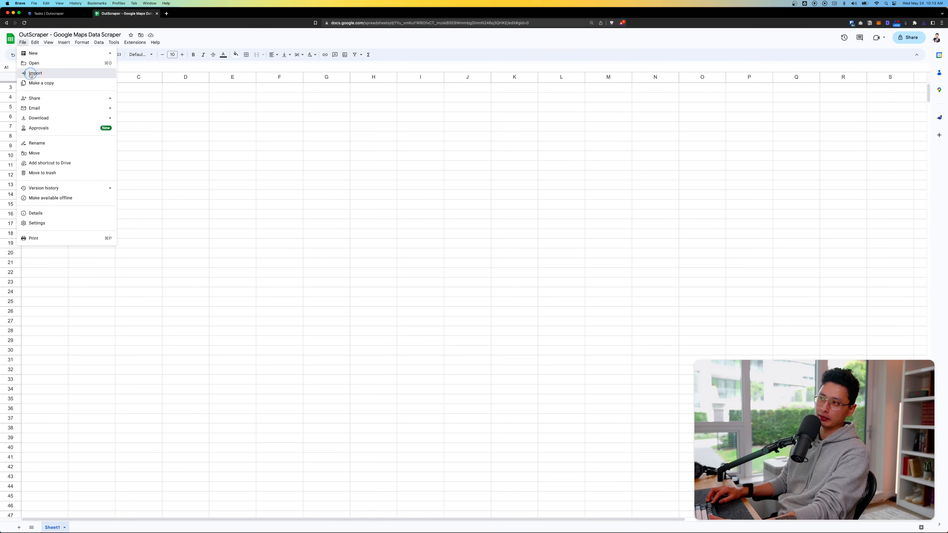
click(35, 73)
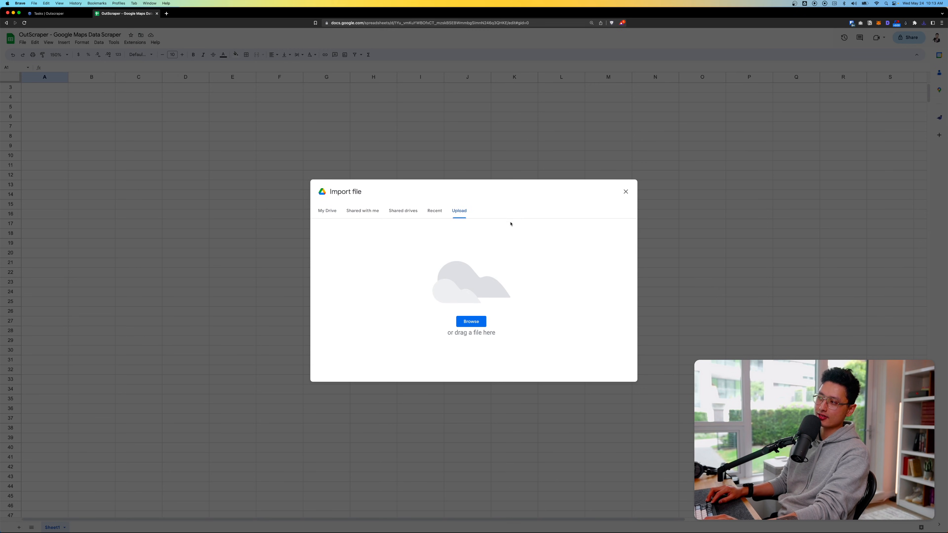
drag(68, 218, 506, 218)
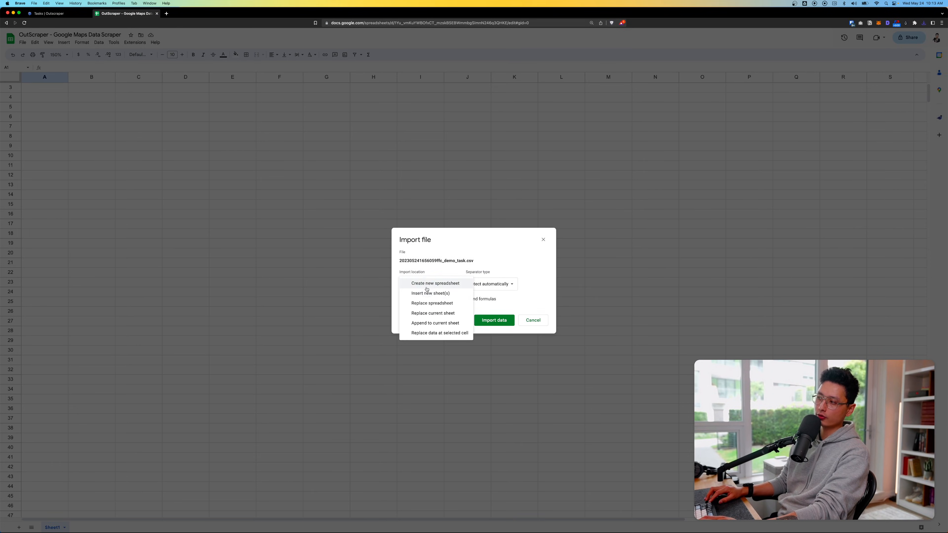
click(432, 303)
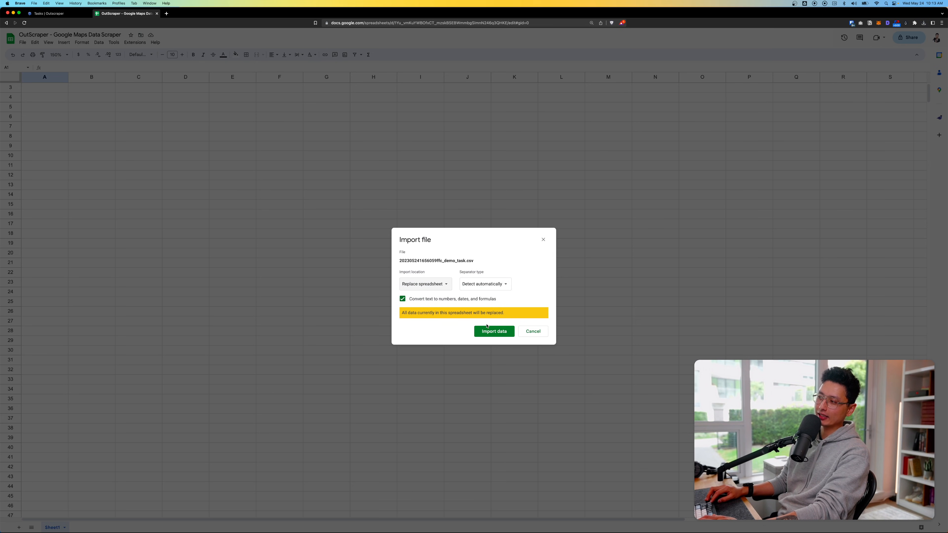
click(493, 331)
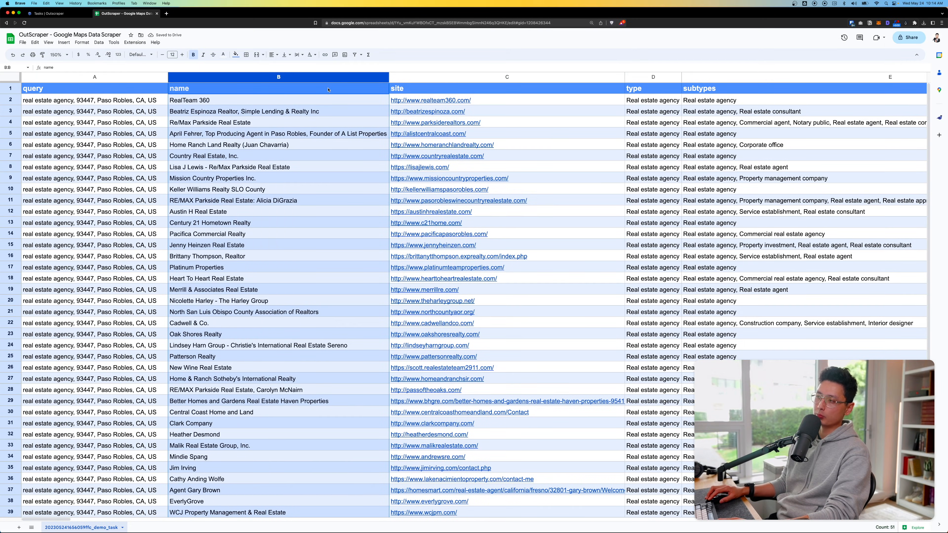
click(507, 77)
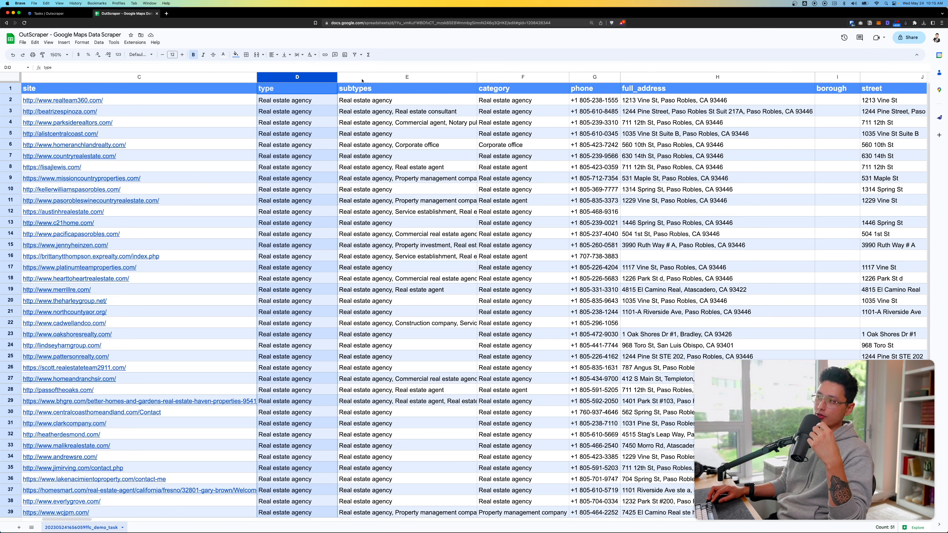
click(407, 122)
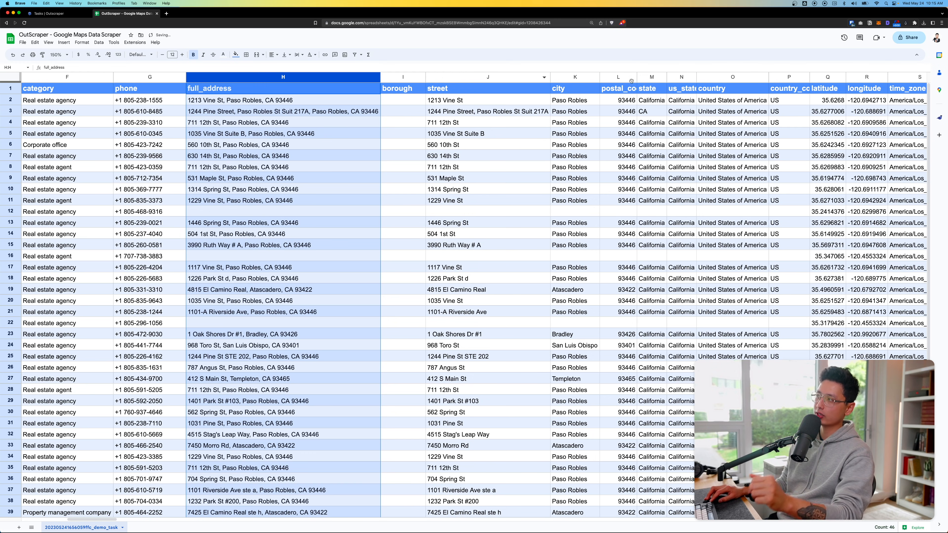
click(618, 77)
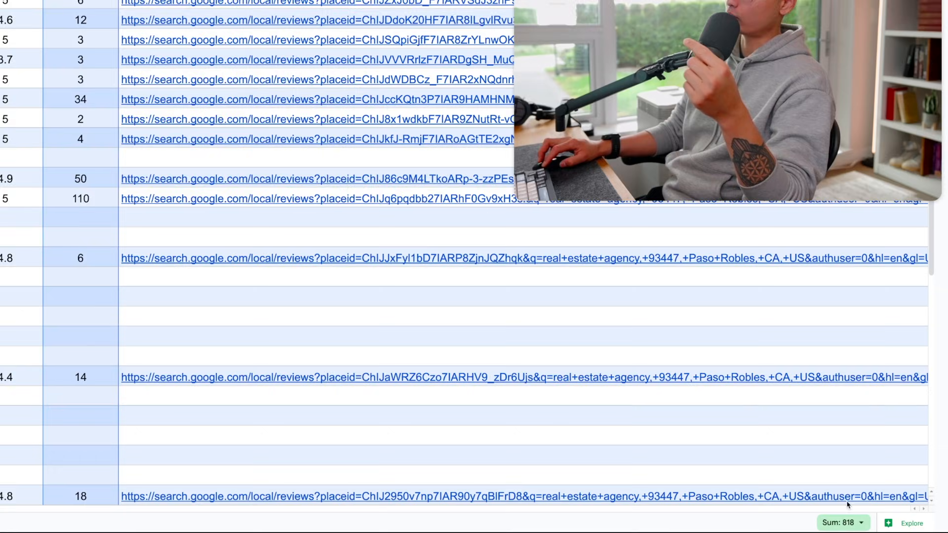
click(841, 523)
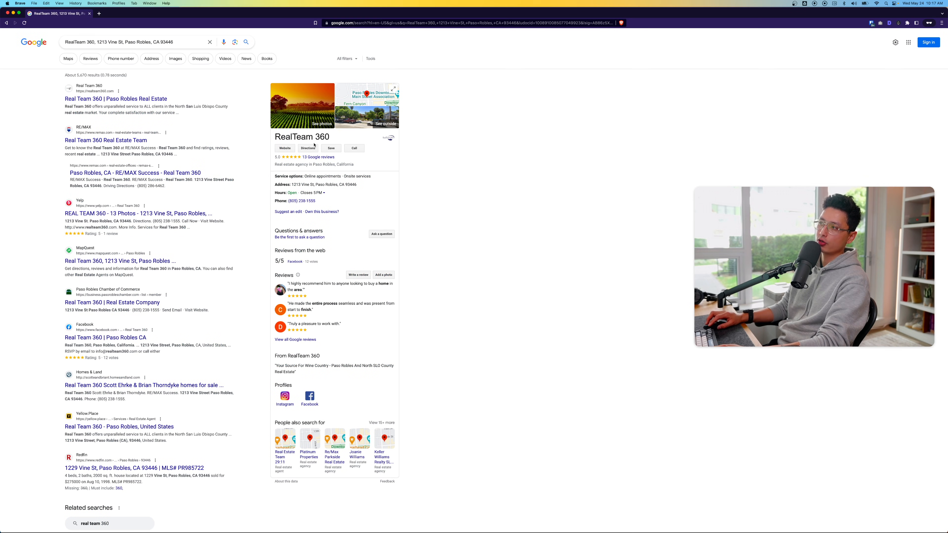
click(124, 14)
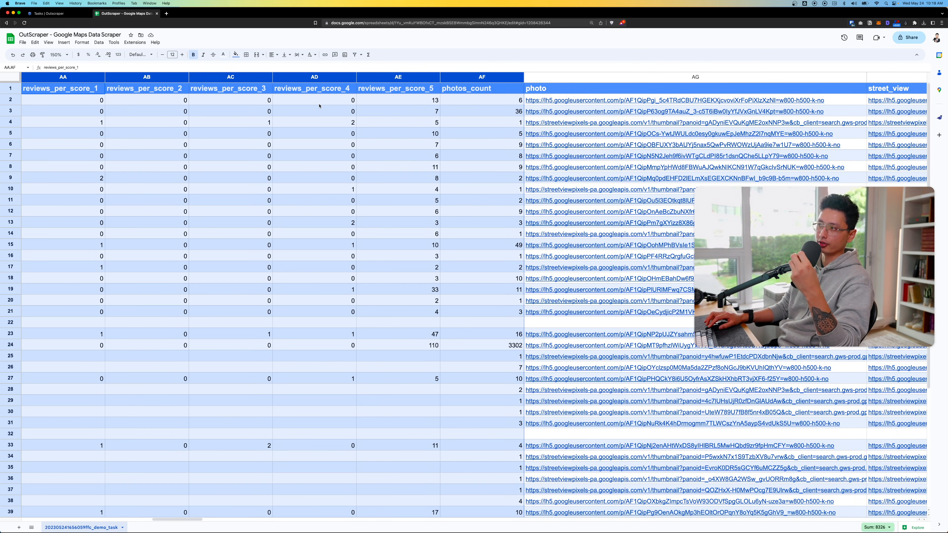
Review the reviews_per_score_5 and business_status columns of the leads
click(63, 99)
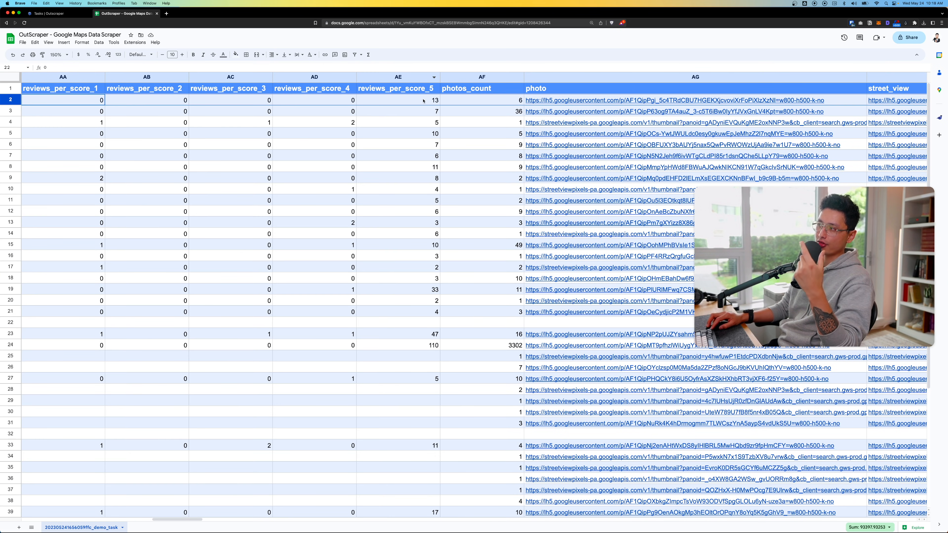
click(397, 88)
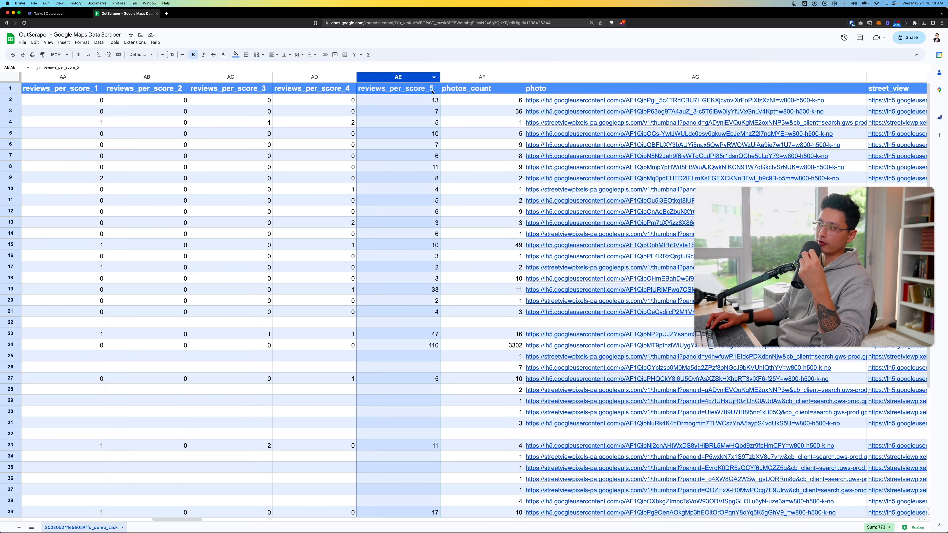
click(481, 77)
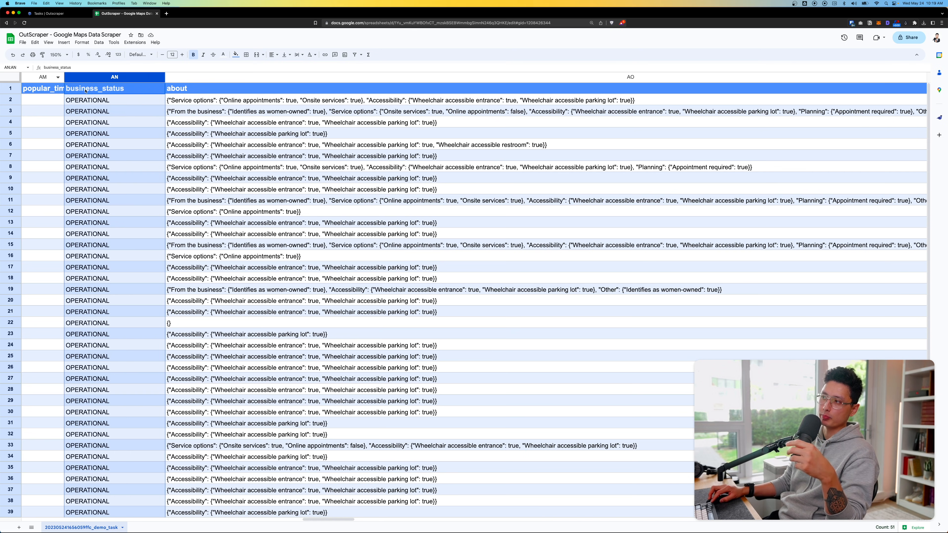
click(272, 55)
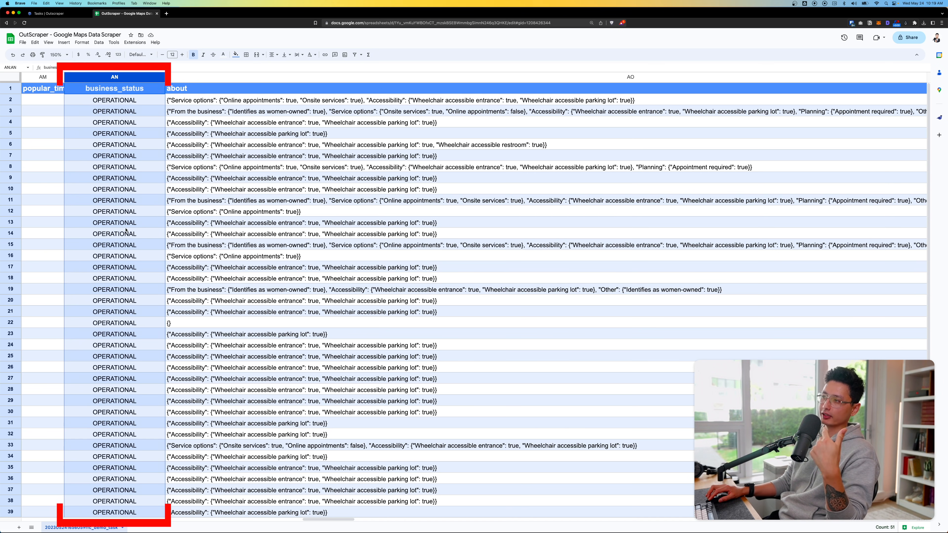
Review the verified column and scroll on to the location_link, place ID and email_1 columns
scroll(right, 3)
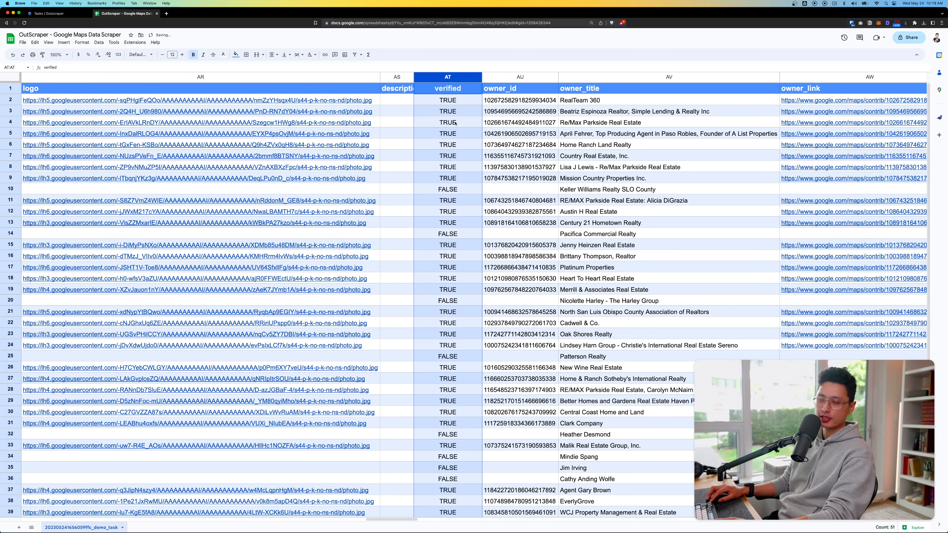
click(448, 77)
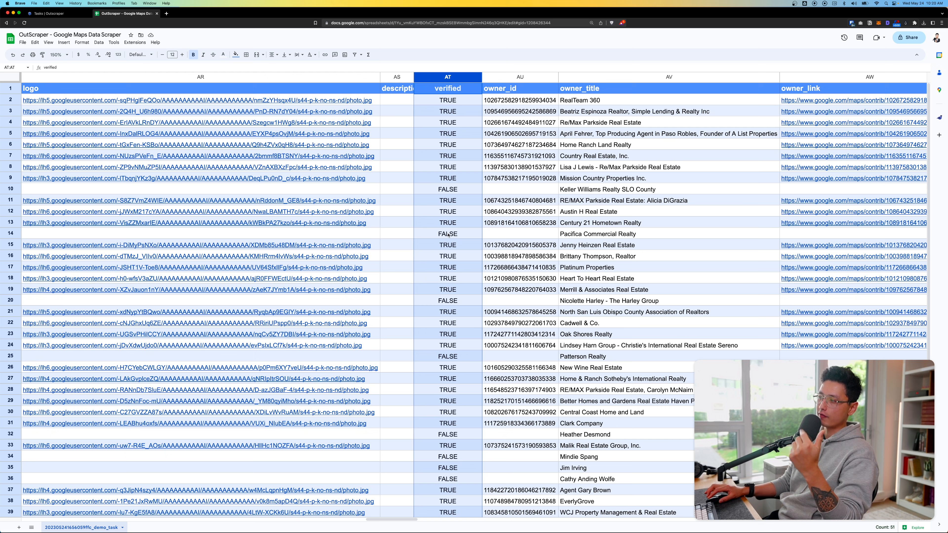
scroll(right, 3)
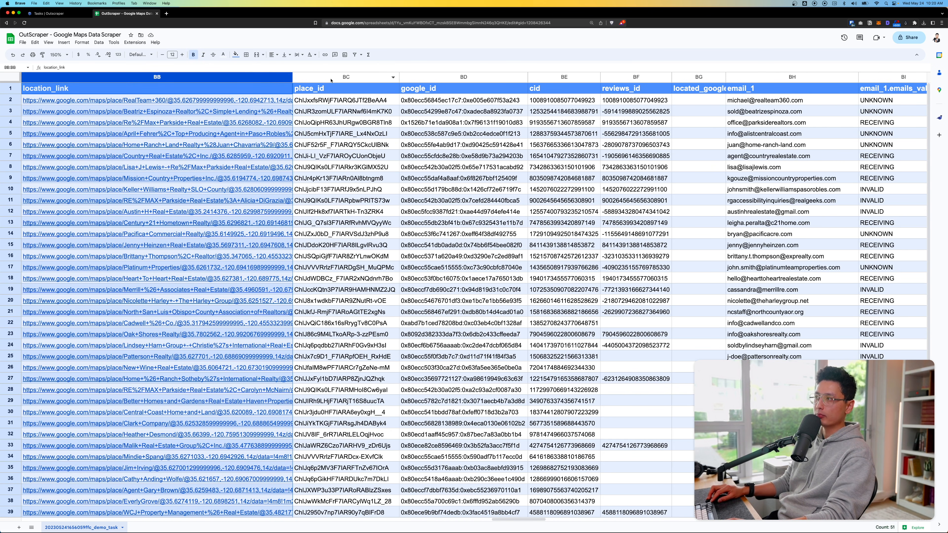
Review the location_link, reviews_id and email_1 validator status columns
click(463, 77)
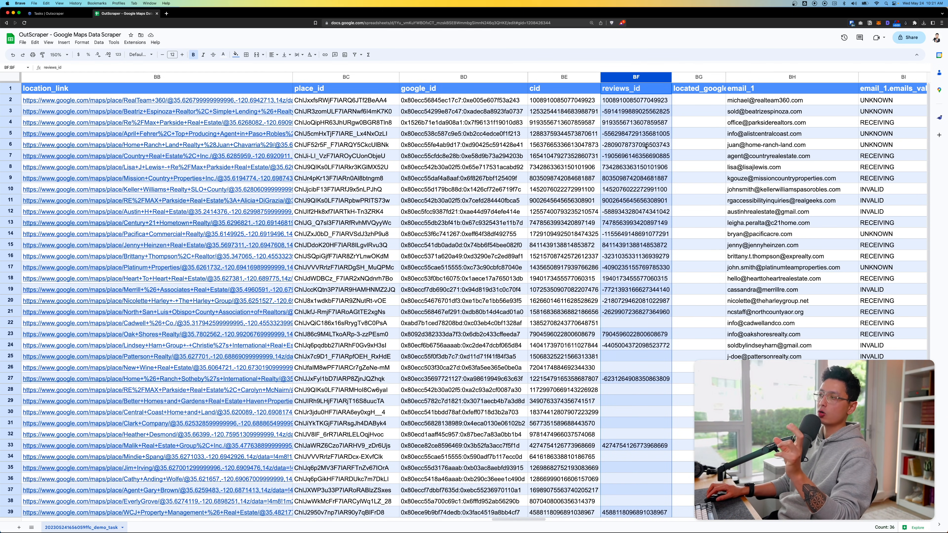
click(345, 77)
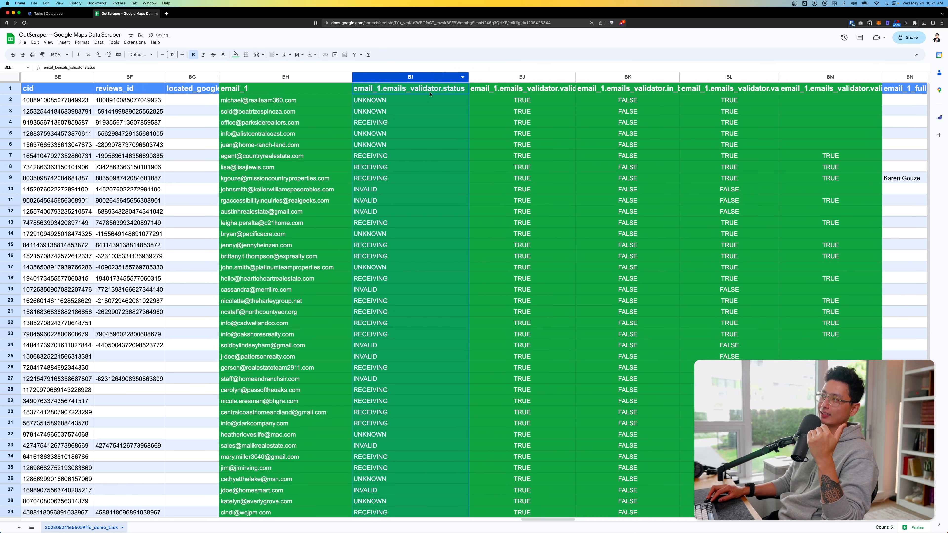
mouse_move(224, 55)
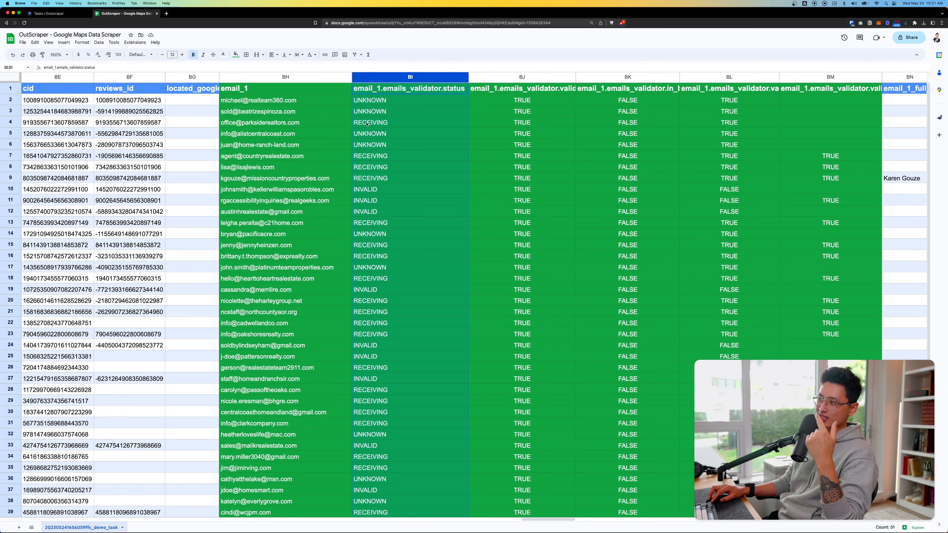
click(410, 200)
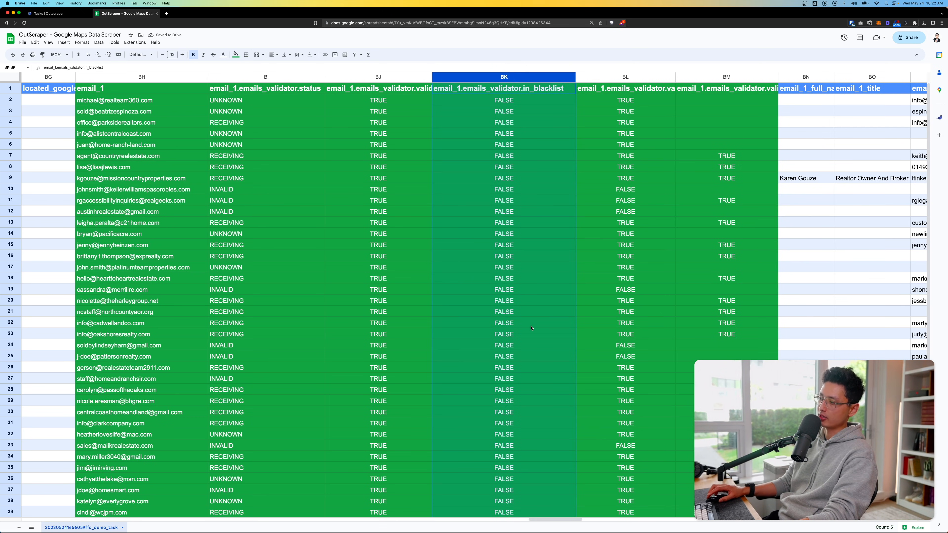
Review the valid_dns and valid_smtp columns and scroll right to email_2
scroll(right, 3)
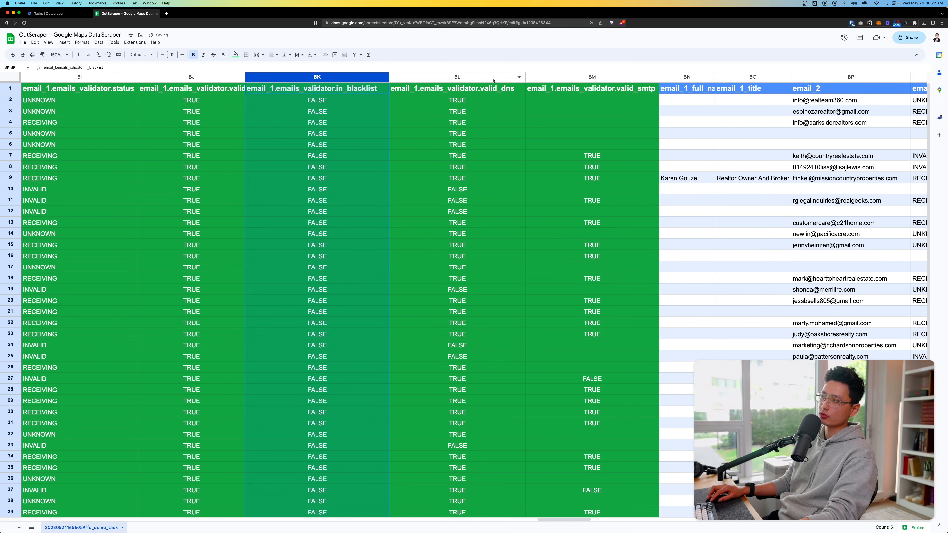
click(458, 77)
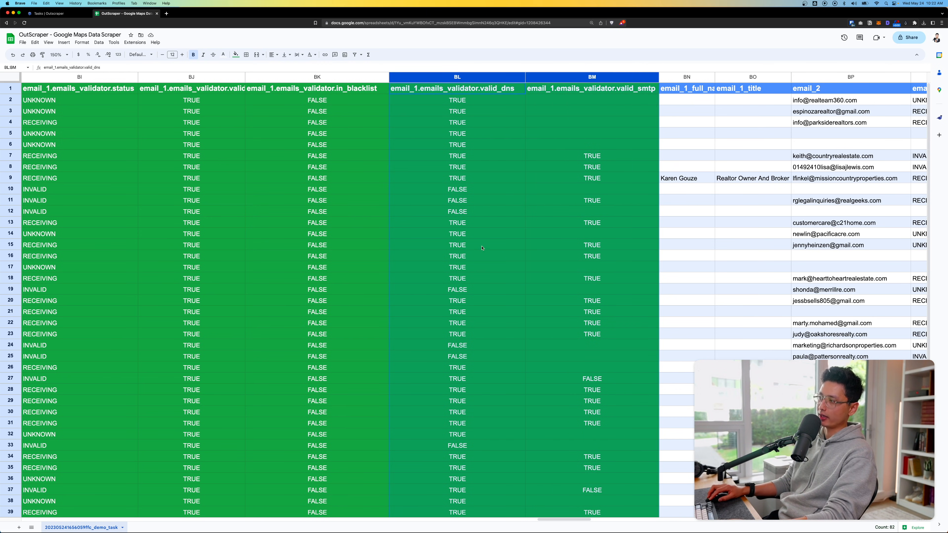
scroll(right, 3)
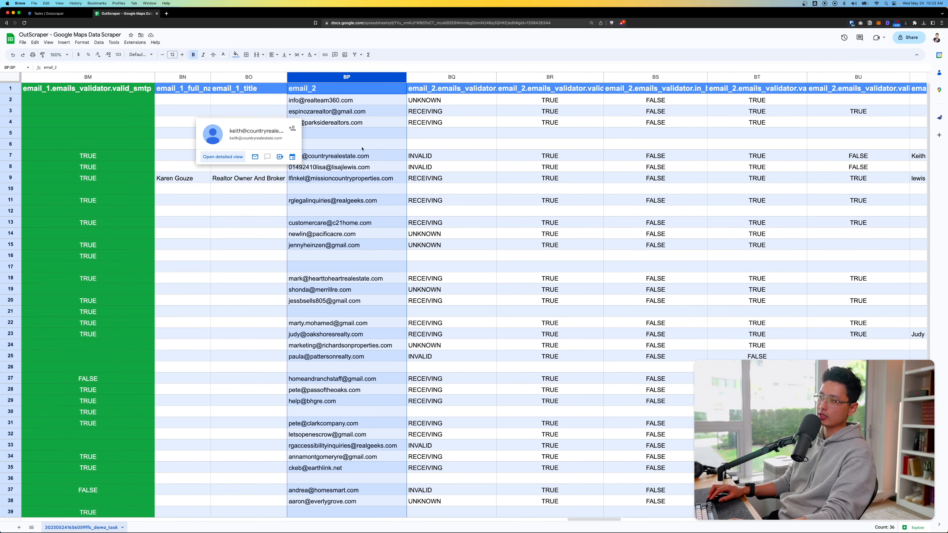
Scroll right past email_2, email_3, phone and social columns to website title and generator
scroll(down, 3)
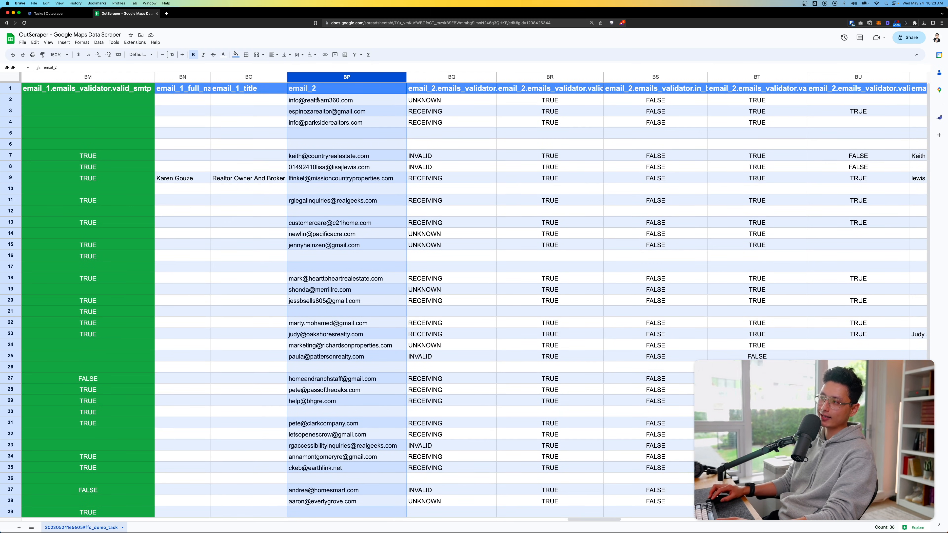
scroll(right, 3)
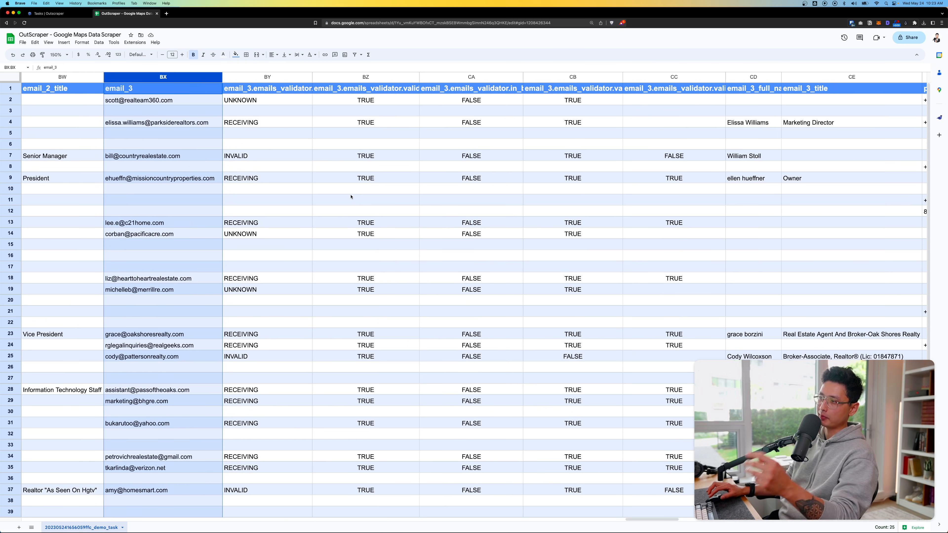
scroll(right, 3)
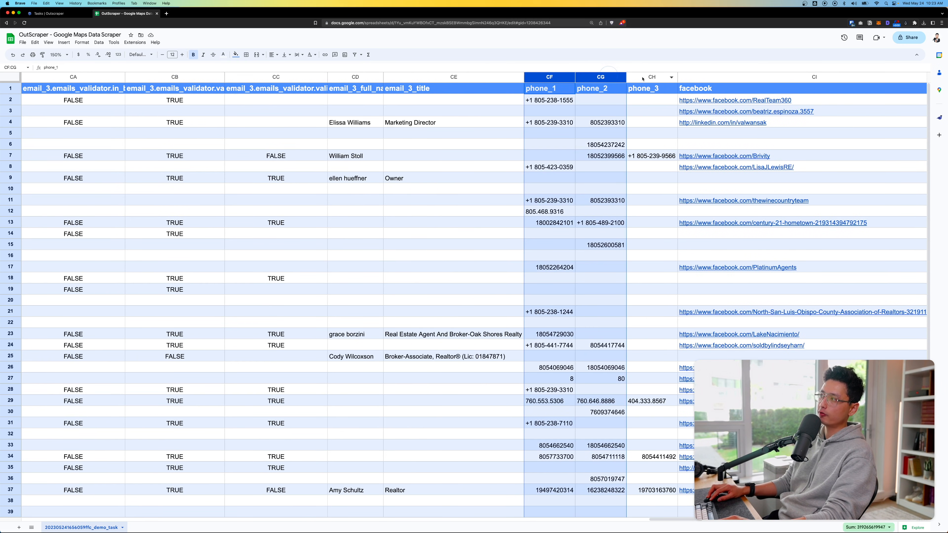
scroll(right, 3)
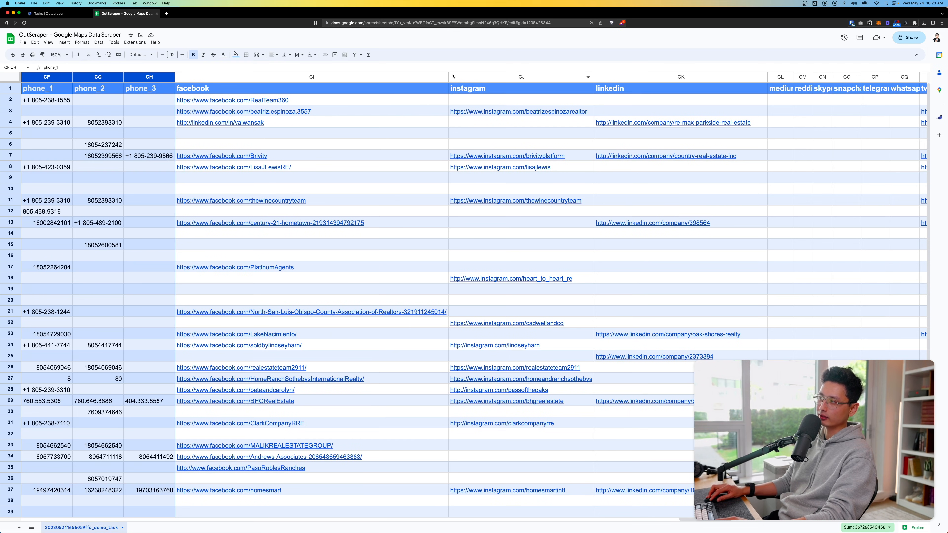
click(681, 77)
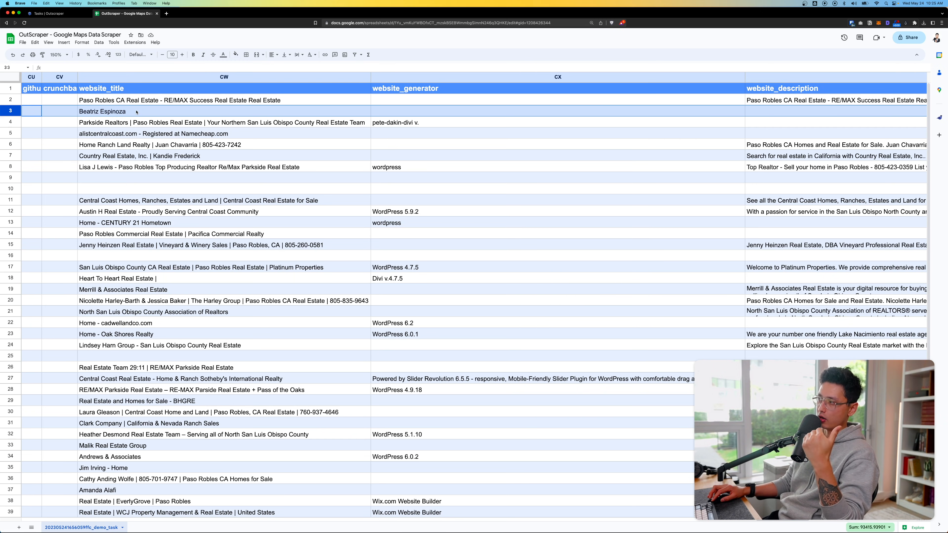
Inspect row 17, the WordPress 6.0.2 generator entry and the website_description column
click(557, 77)
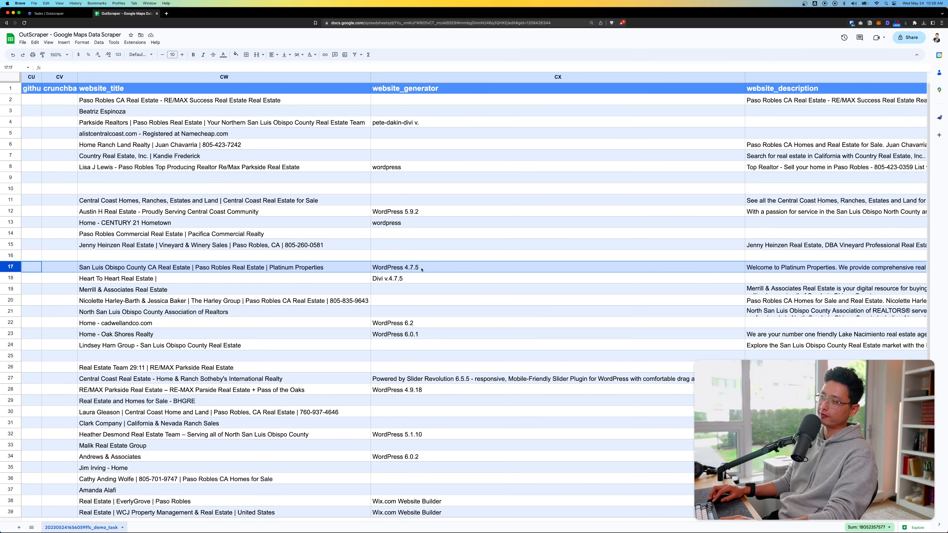
click(396, 457)
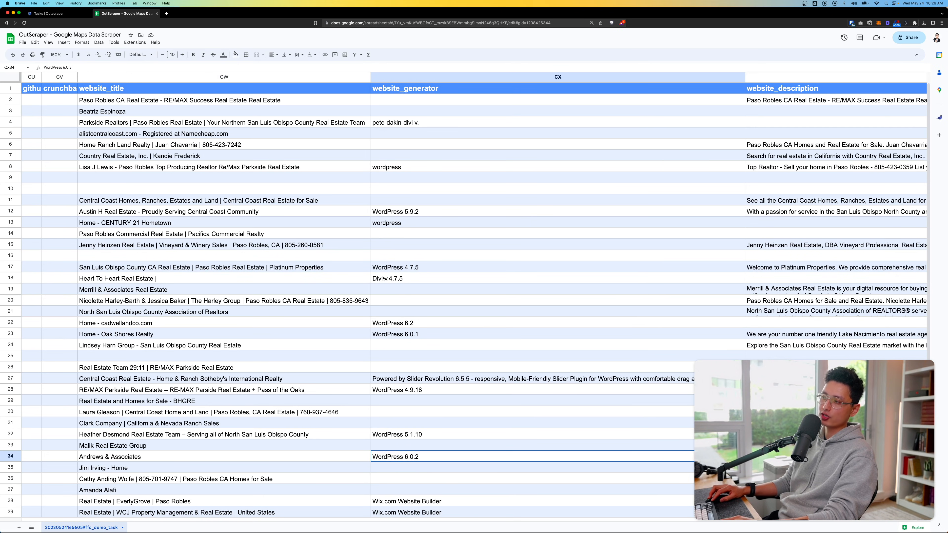
click(396, 268)
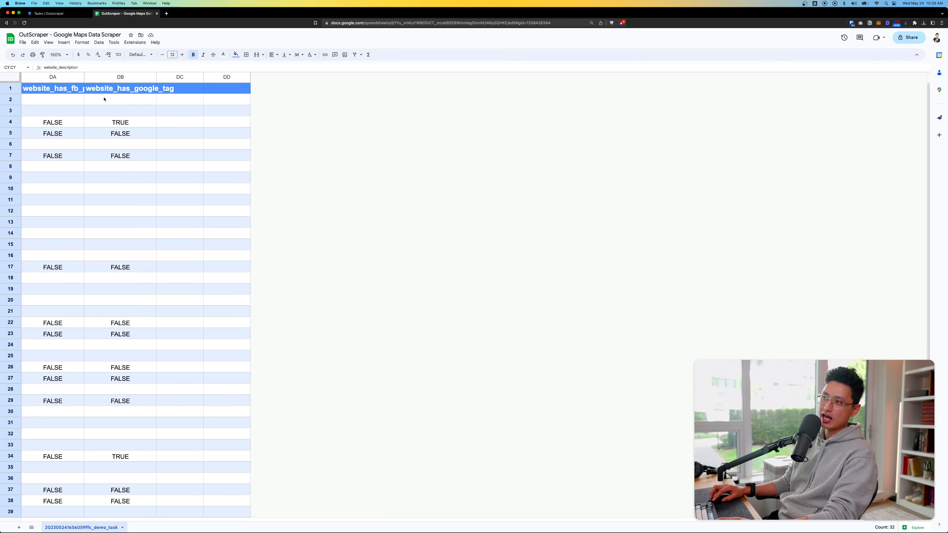
Widen website_has_fb_pixel, check the Google tag column, then return to the first columns
click(51, 77)
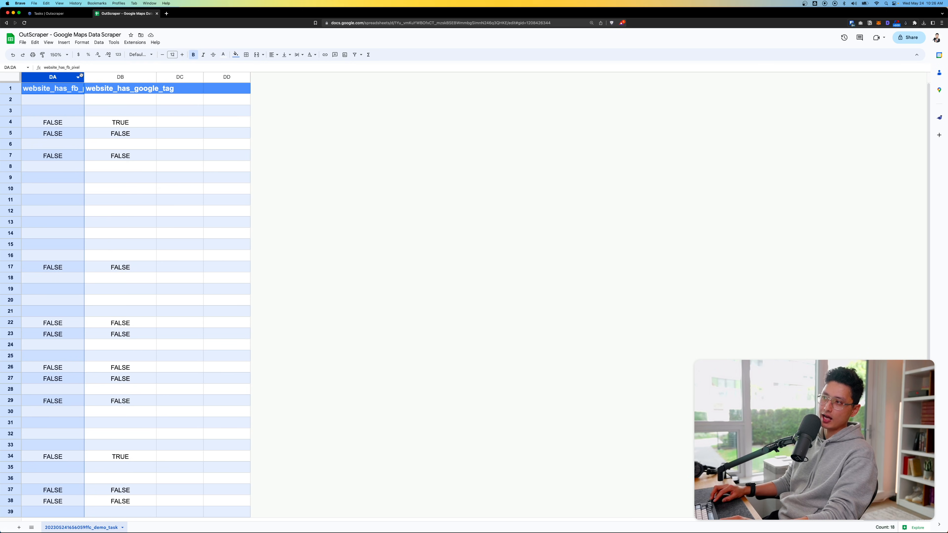
drag(83, 77, 124, 77)
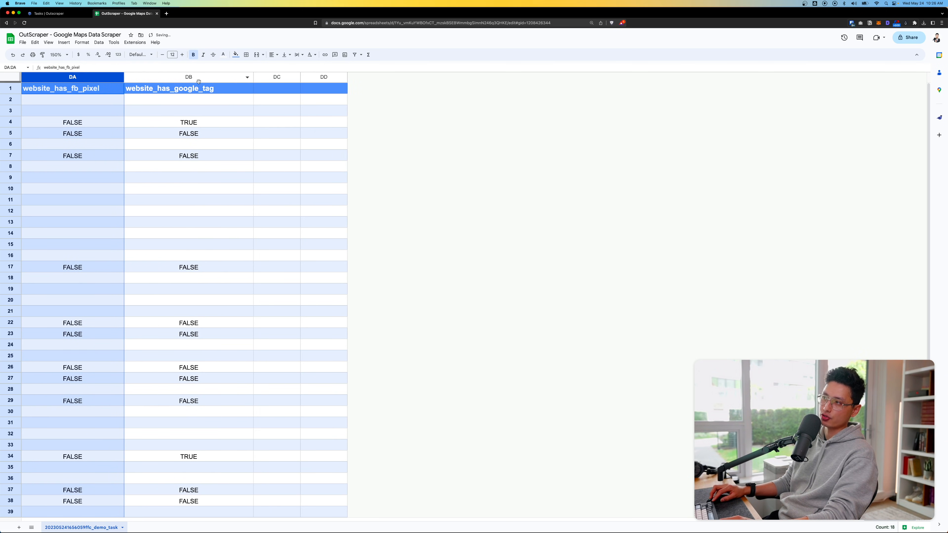
click(188, 77)
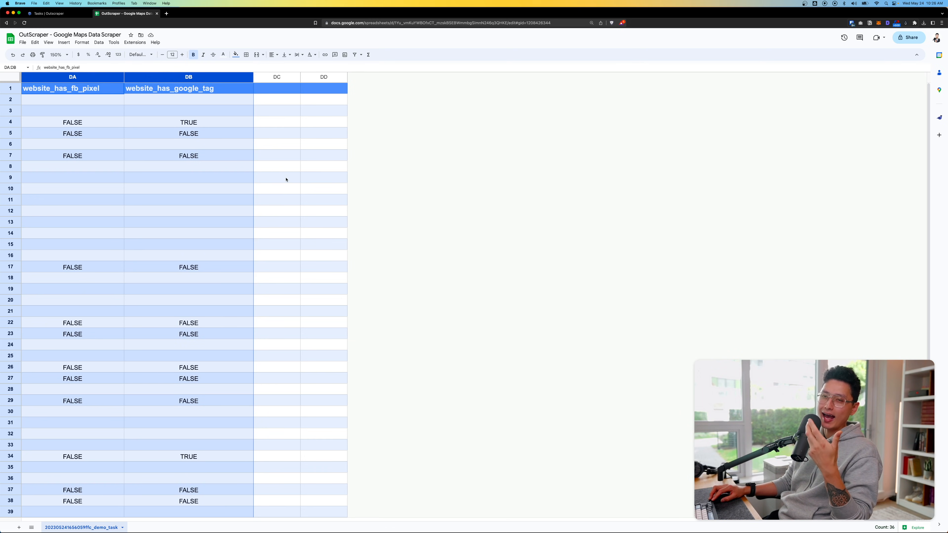
mouse_move(174, 139)
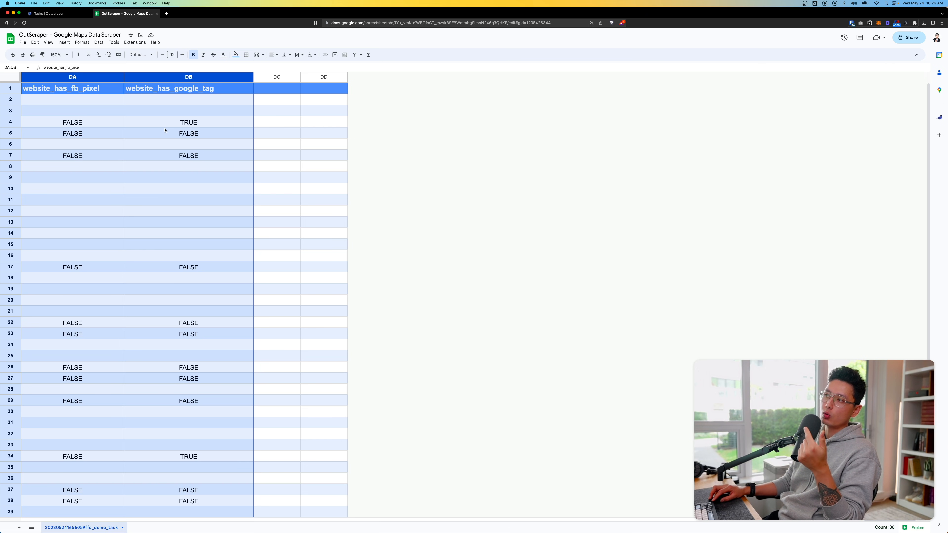
scroll(left, 3)
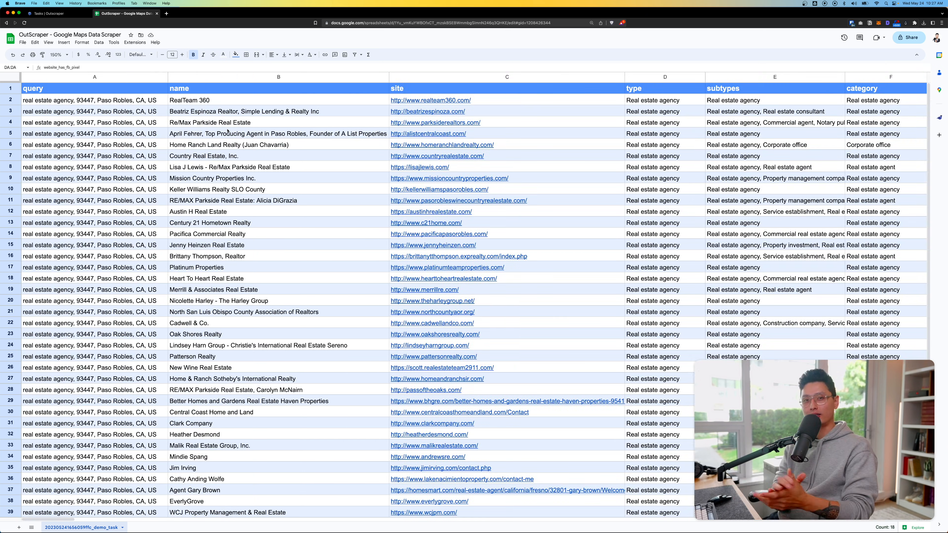